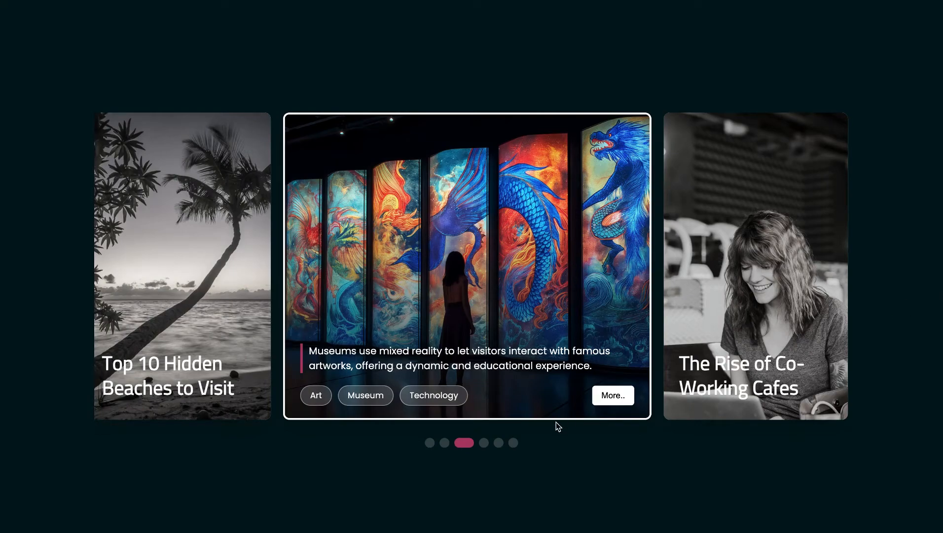
# Step through the co-working cafes, hidden beaches and art museums slides, then check the narrow layout
pyautogui.click(477, 442)
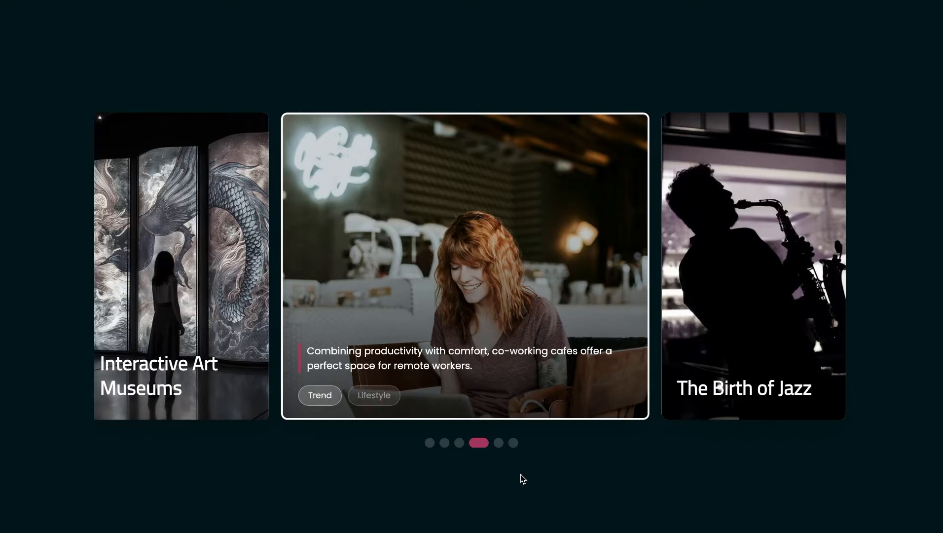
pyautogui.moveTo(611, 395)
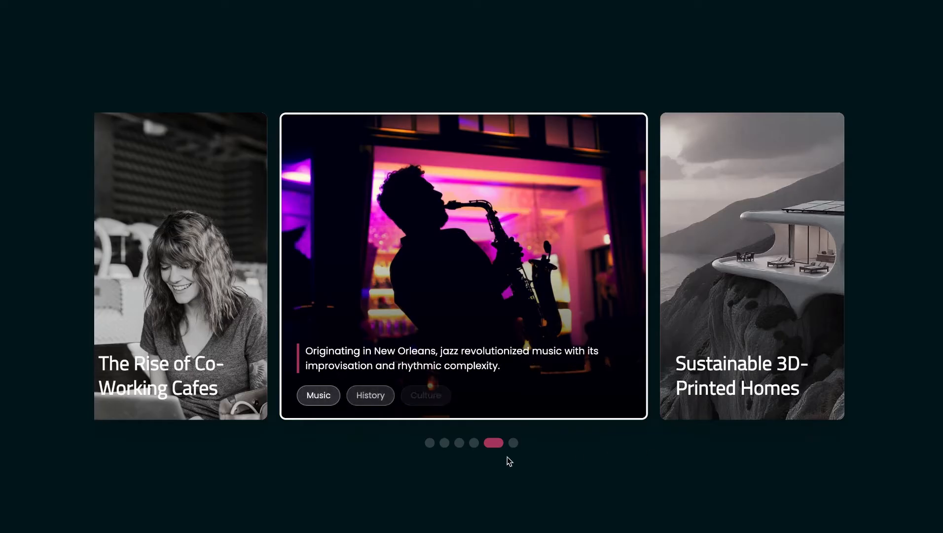
pyautogui.click(445, 443)
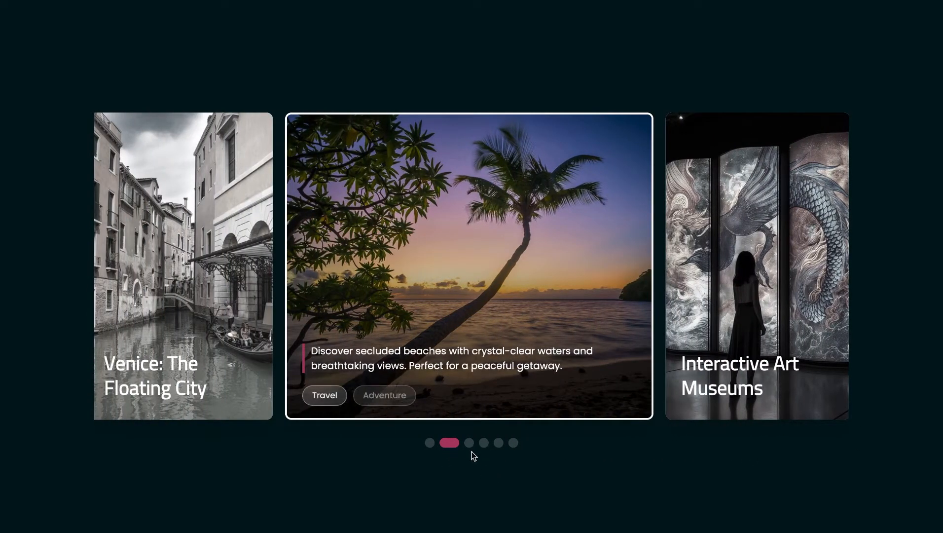
pyautogui.click(468, 443)
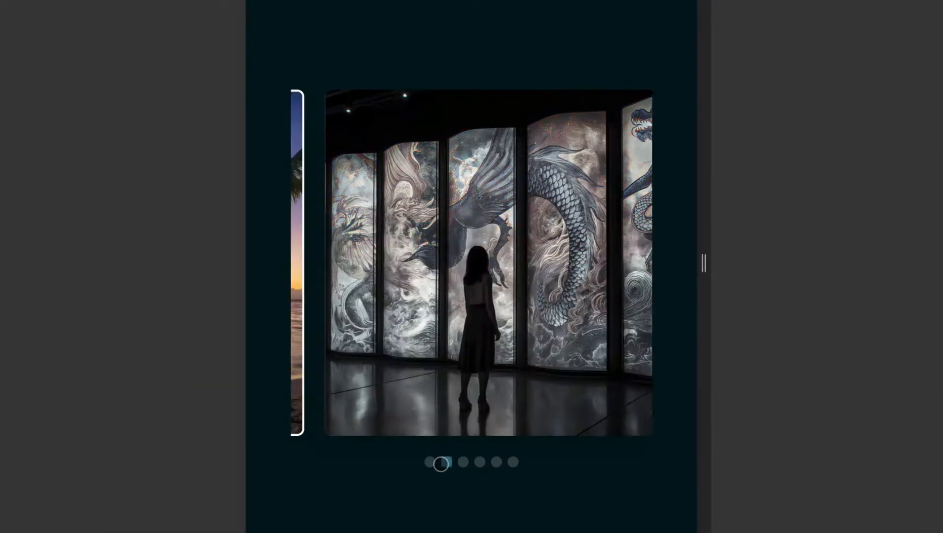
pyautogui.click(447, 462)
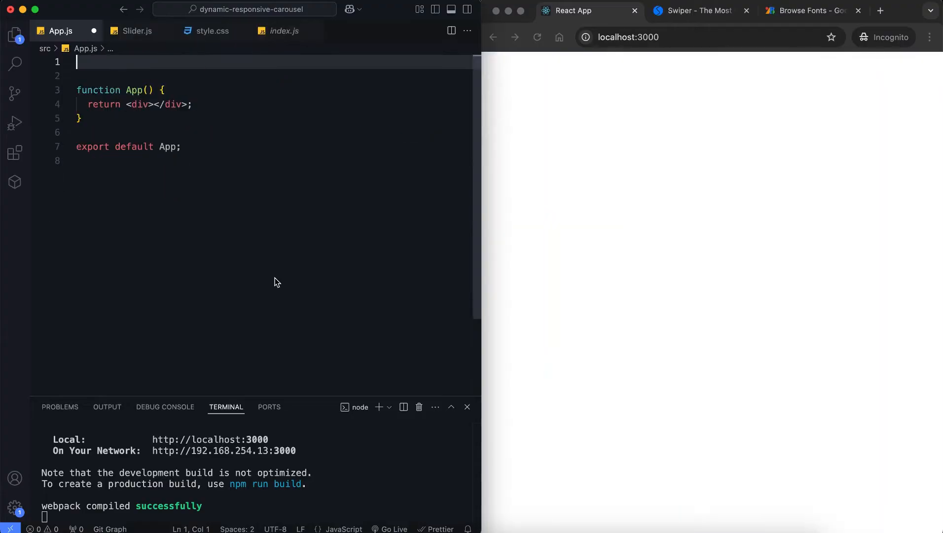
# Add the React import and the Slider import from "./Slider" to App.js
pyautogui.write('import Slider from')
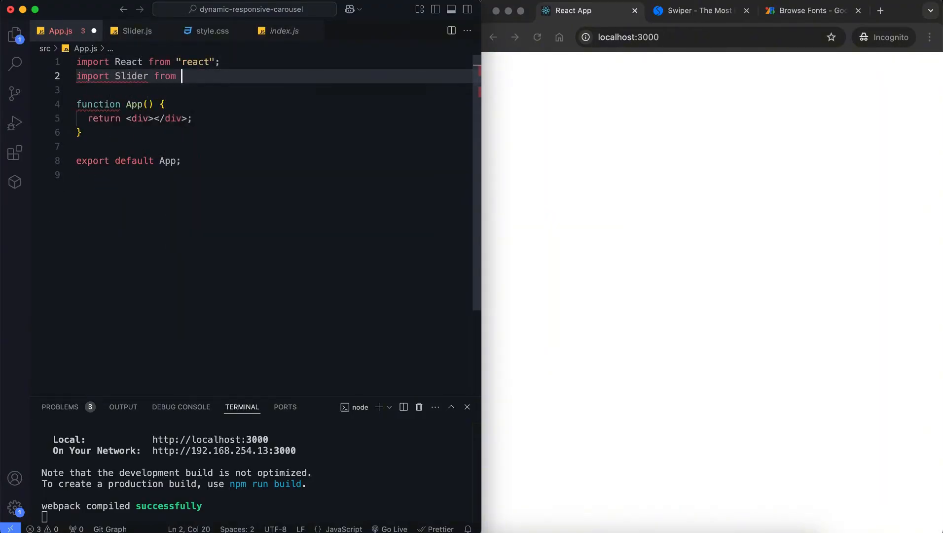
pyautogui.write('"./Slider";')
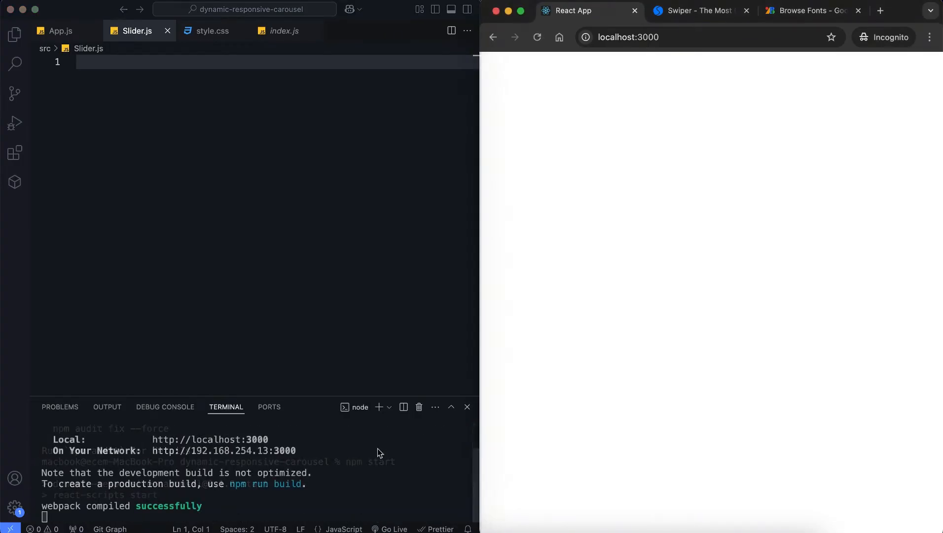
# Copy the Swiper, SwiperSlide and swiper/css imports from the Swiper React docs into Slider.js
pyautogui.click(697, 11)
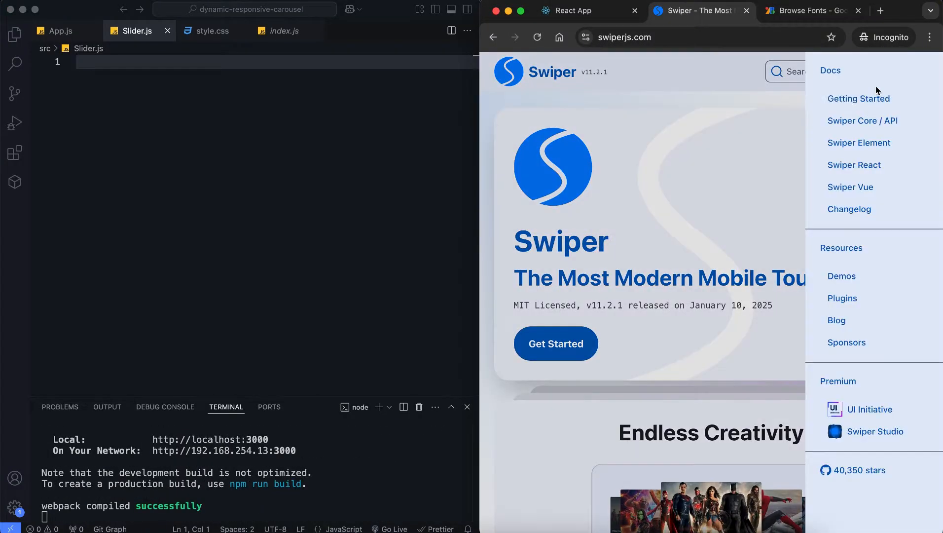
pyautogui.click(855, 165)
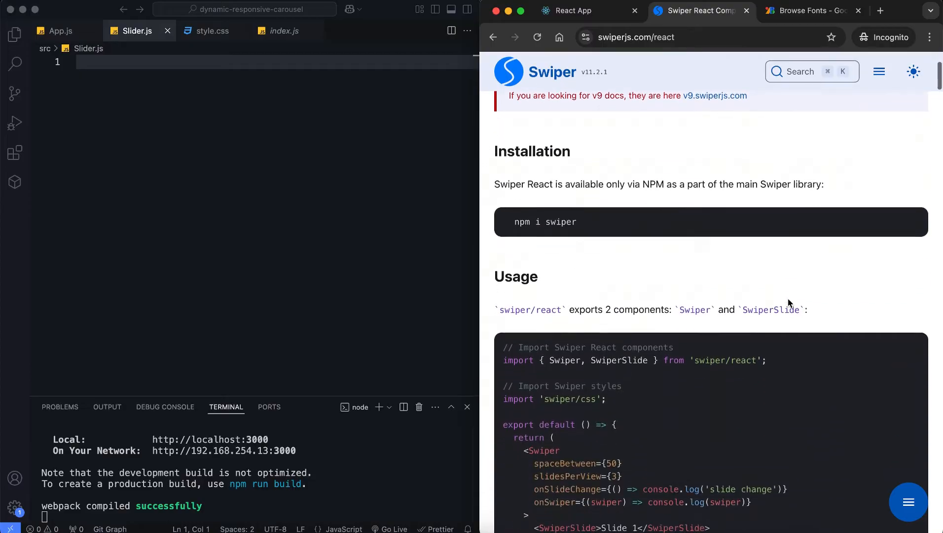
pyautogui.scroll(-3)
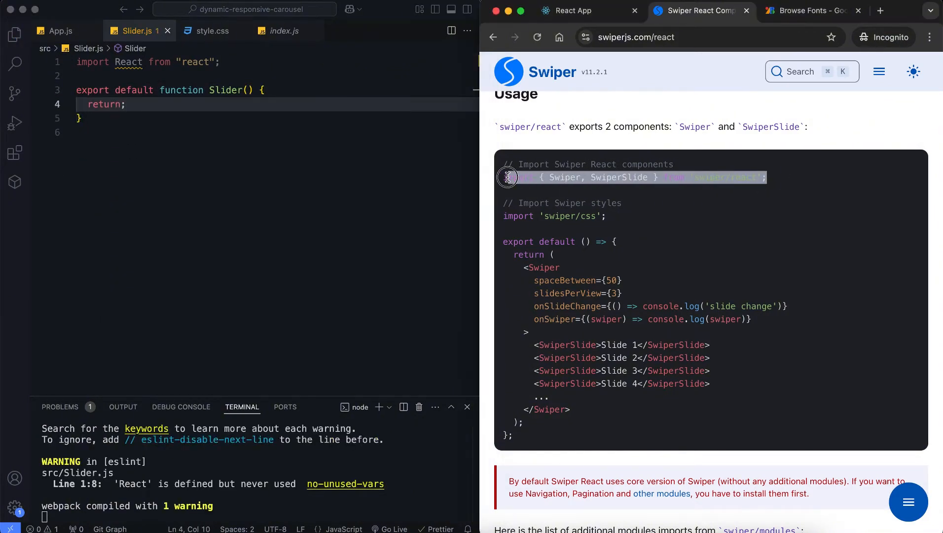
pyautogui.write("import { Swiper, SwiperSlide } from 'swiper/react';")
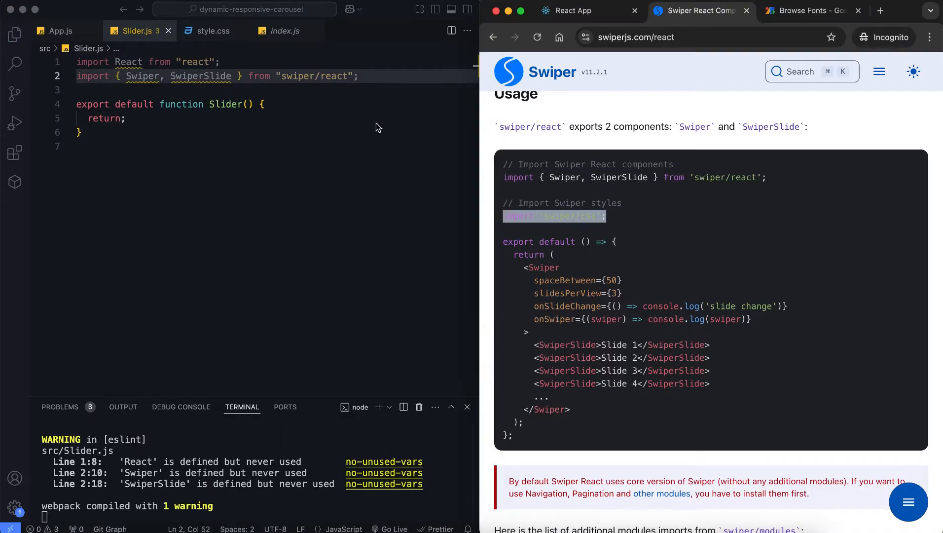
pyautogui.write('import "swiper/css";')
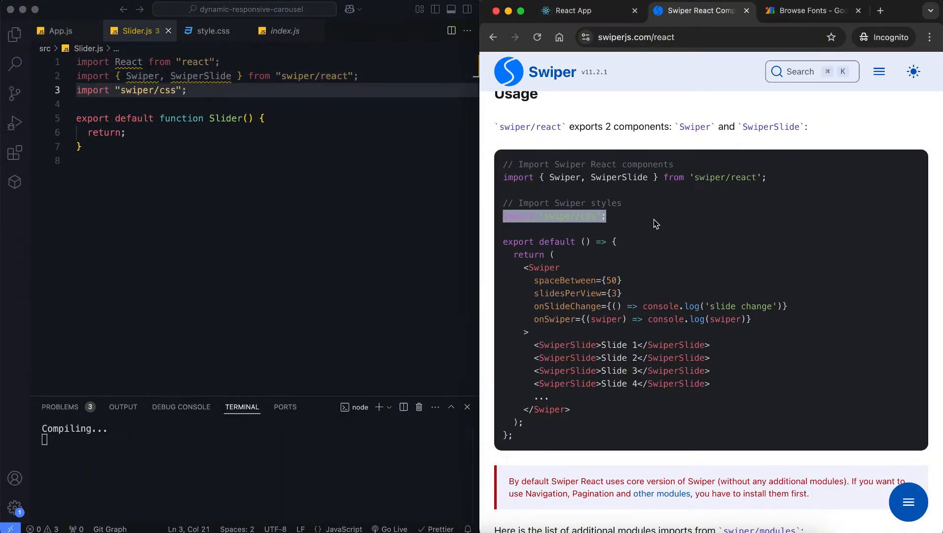
pyautogui.scroll(-3)
pyautogui.write('<Swiper modules={[Pagination]}>')
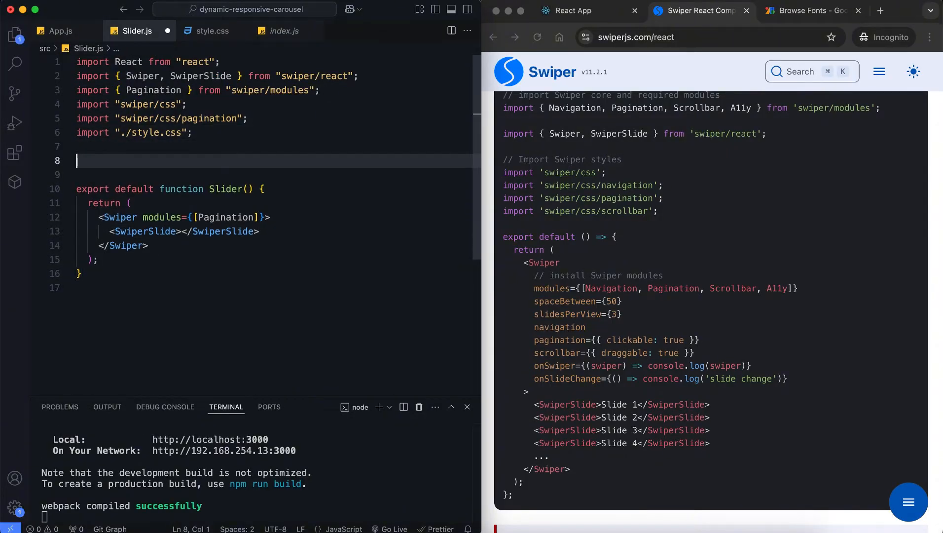
# Add the slidesData array and map it into slides with images, titles and category tags
pyautogui.write('const slidesData = [')
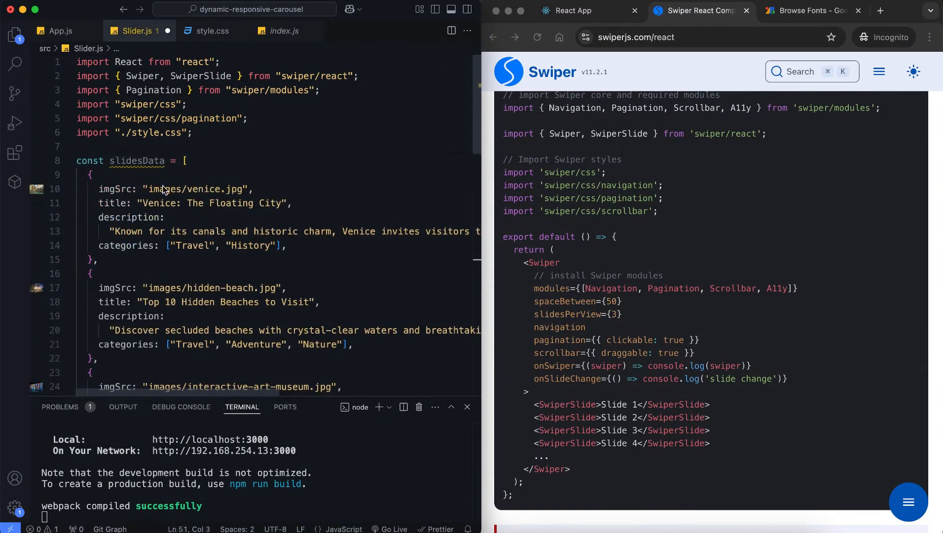
pyautogui.moveTo(114, 258)
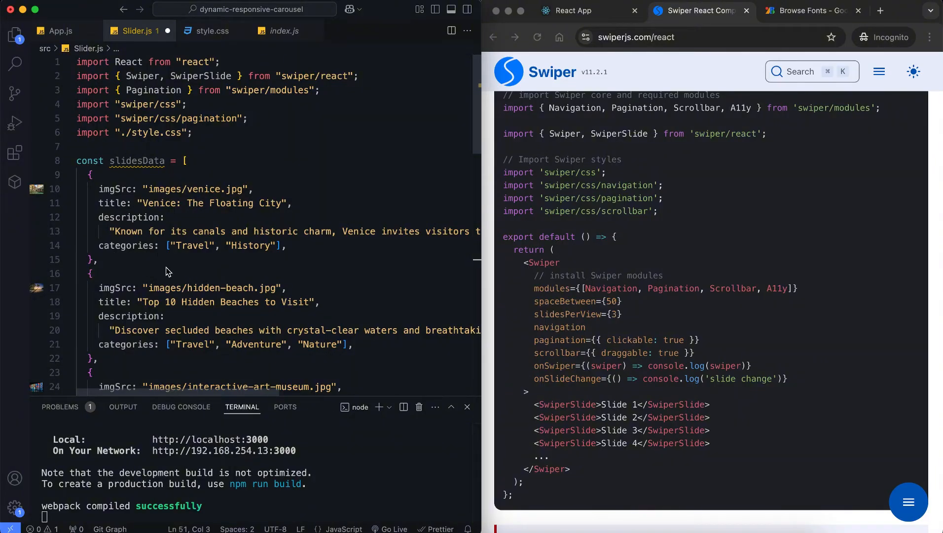
pyautogui.click(578, 11)
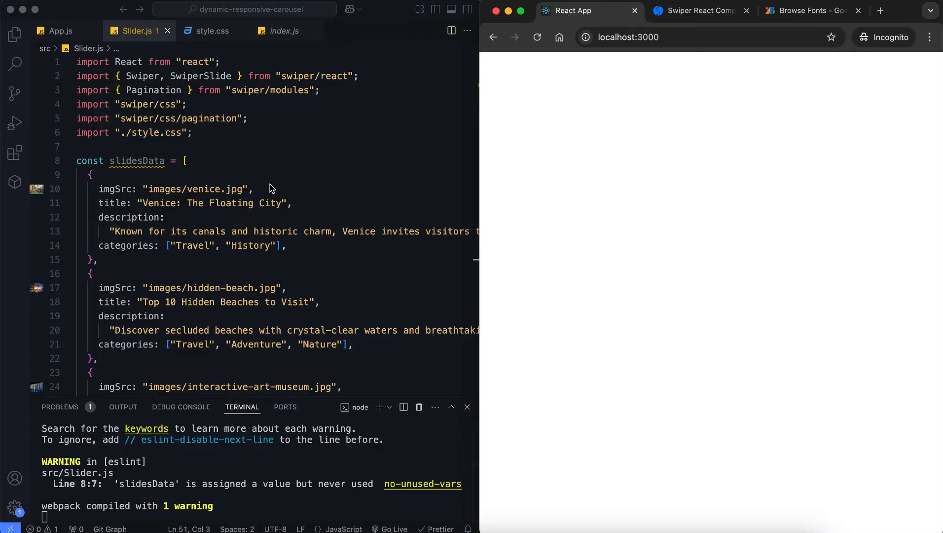
pyautogui.scroll(-3)
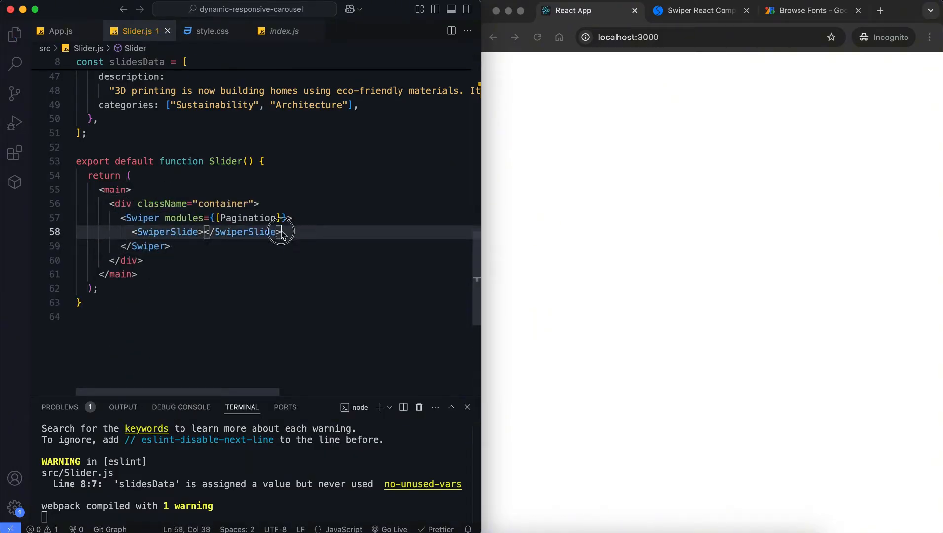
pyautogui.write('{slidesData.map((slide, index) => (')
pyautogui.write('<div className="categ"></div>')
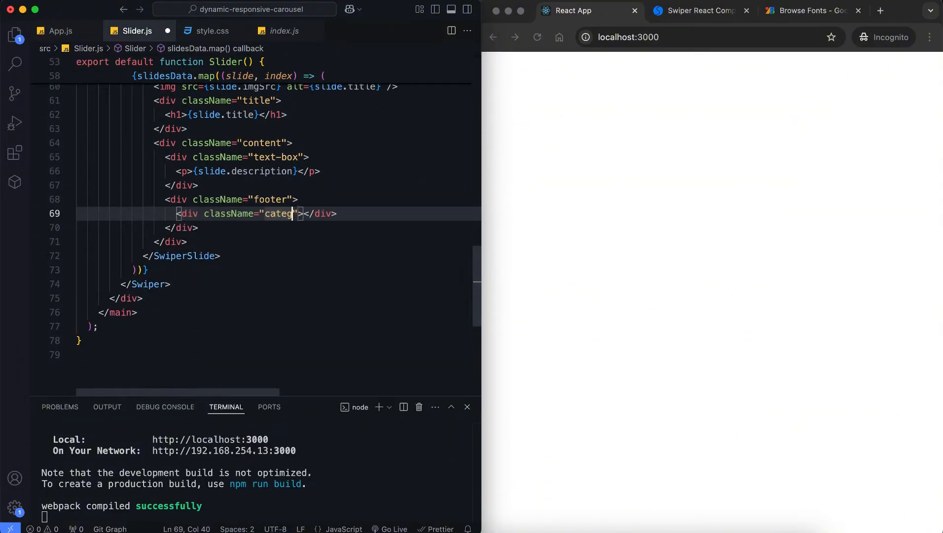
pyautogui.write('{sl')
pyautogui.write('<span key={idx} style={{"--"}}></span>')
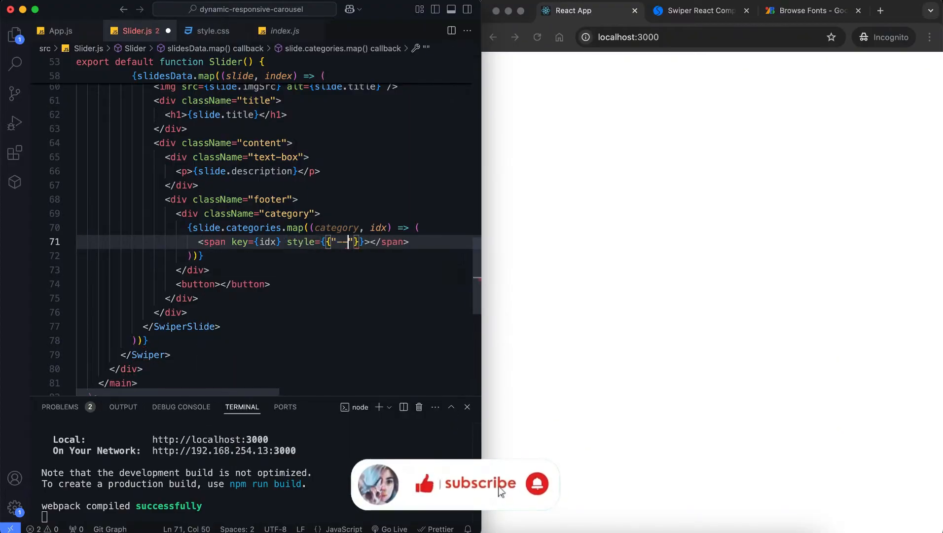
pyautogui.write('{cat')
pyautogui.write('modules={[Pagination')
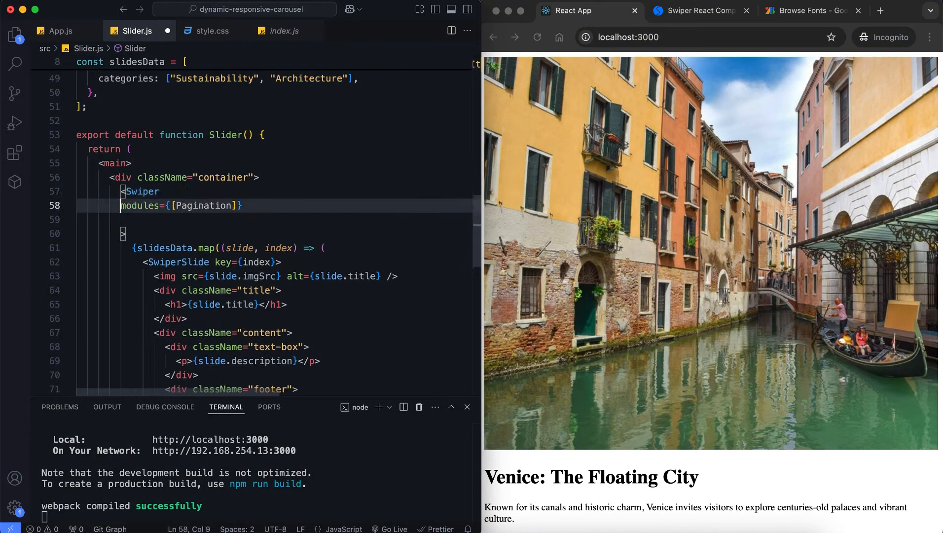
# Give the Swiper grabCursor, auto slidesPerView, clickable pagination and 40/30/20 spacing breakpoints
pyautogui.write('grabCursor')
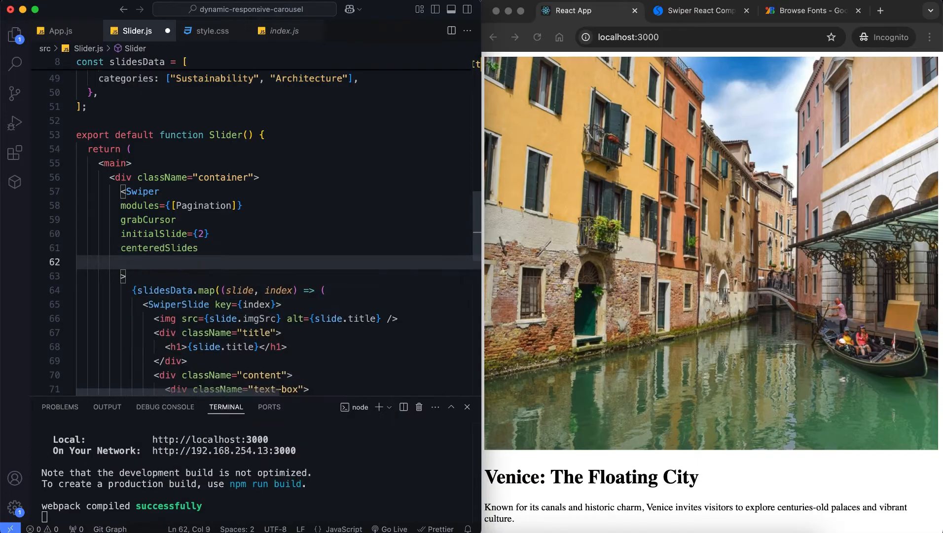
pyautogui.write('slidesPerView=""')
pyautogui.write('slideToClickedSlide')
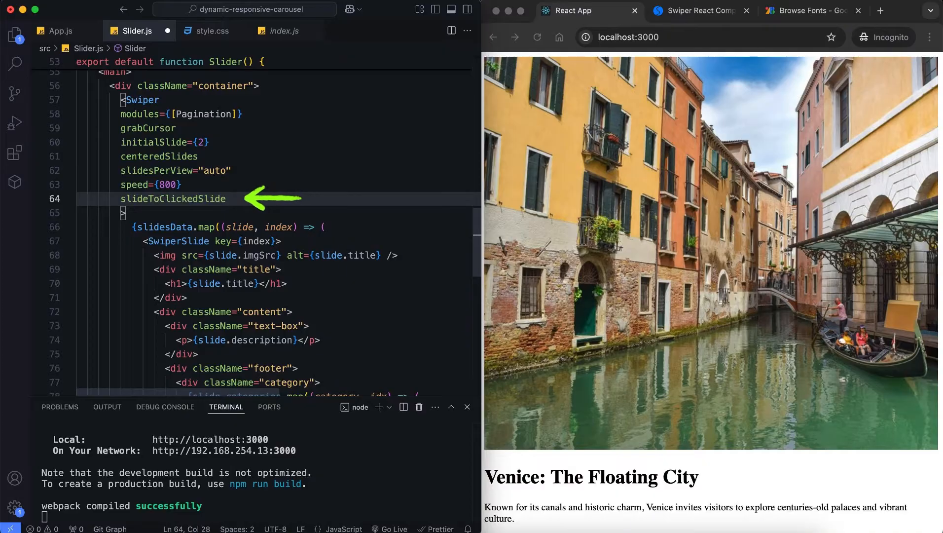
pyautogui.write('pagination')
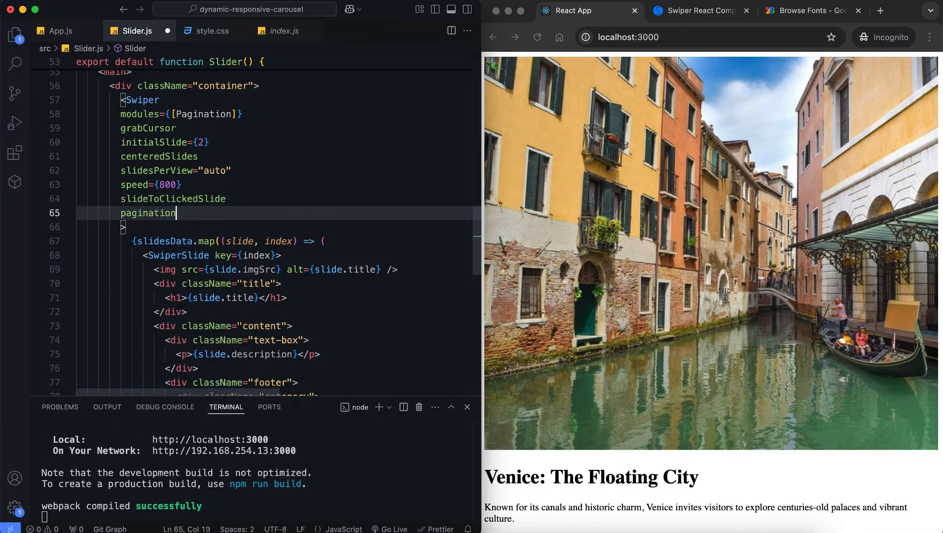
pyautogui.write('={{clickable: true}}')
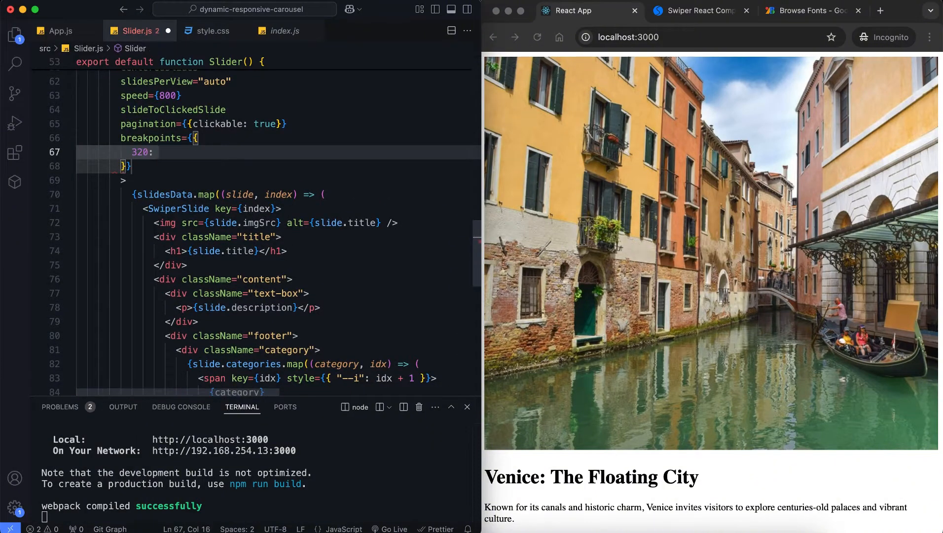
pyautogui.write('{spaceBetween: 40},')
pyautogui.write('1000: {spaceBetween:')
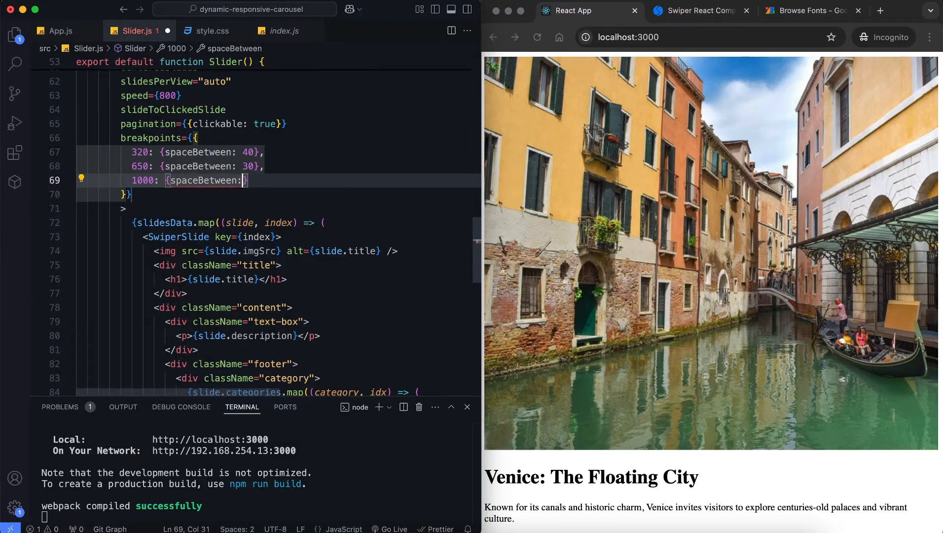
pyautogui.write('20 },')
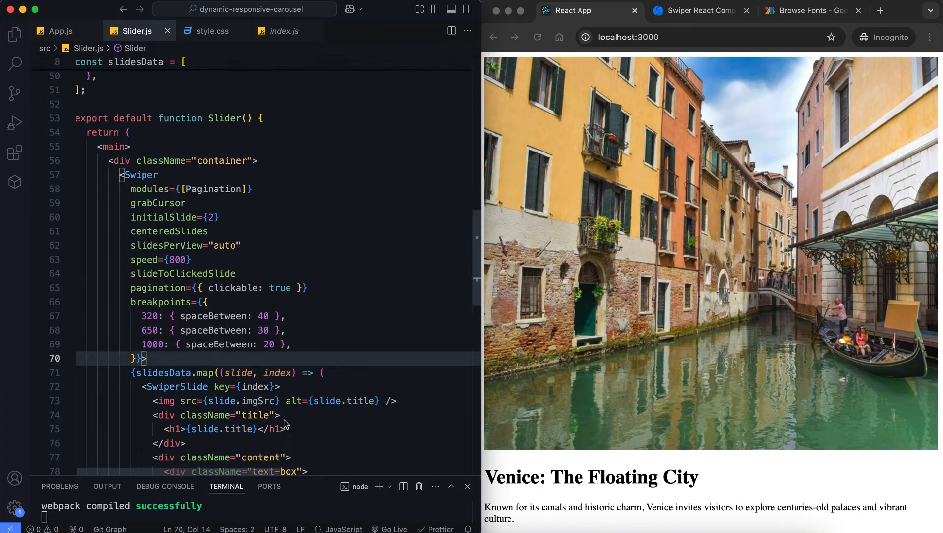
pyautogui.write('const swiperWrappedRef = useRef(null);')
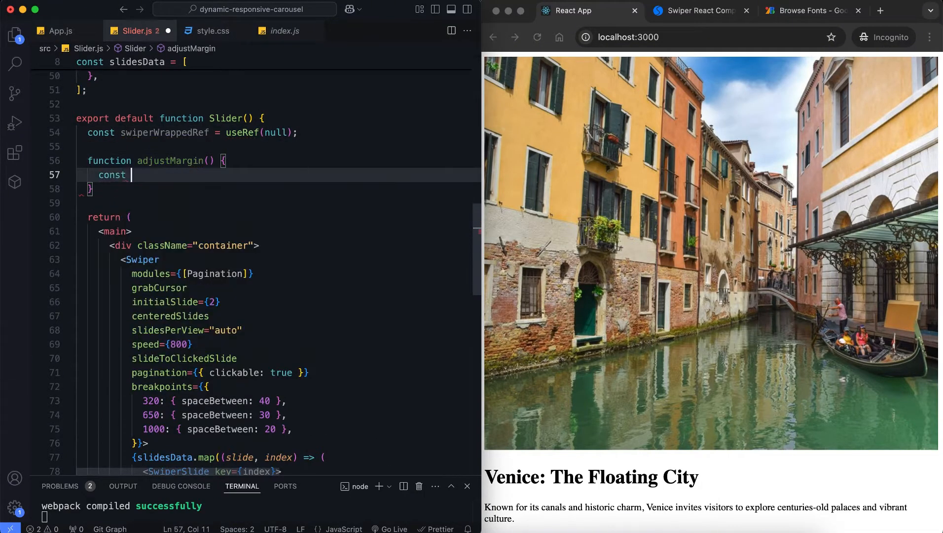
# Read the screen width from window.innerWidth for the margin adjustment and import useRef
pyautogui.write('screenWidth = window.i')
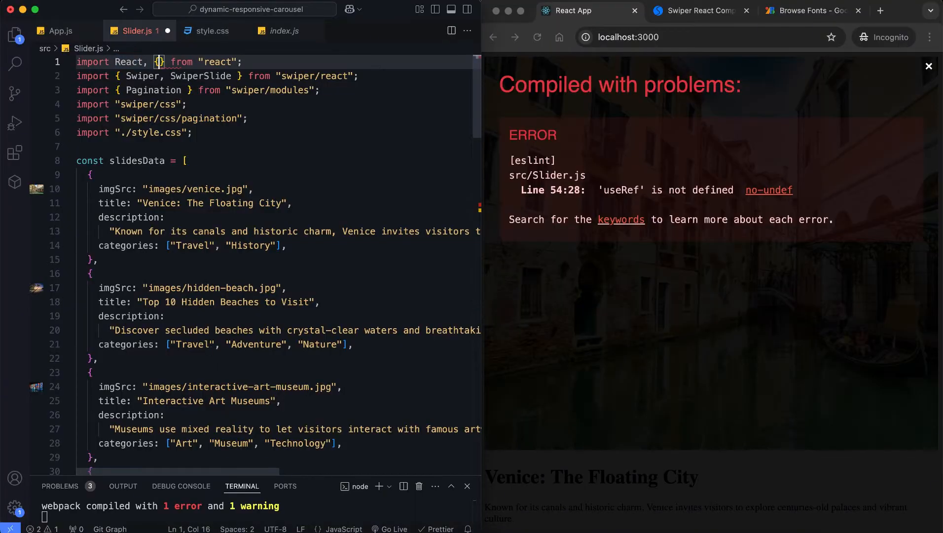
pyautogui.write('useRef')
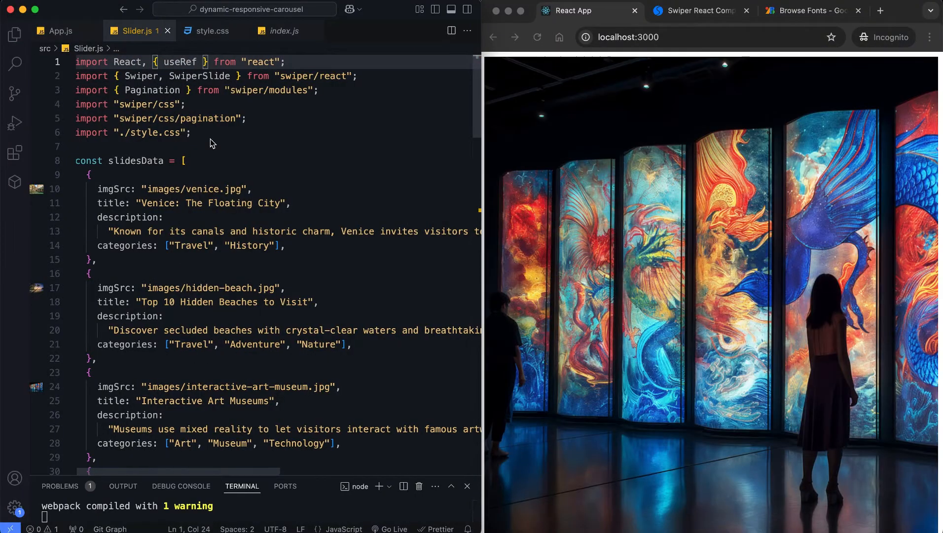
pyautogui.scroll(-3)
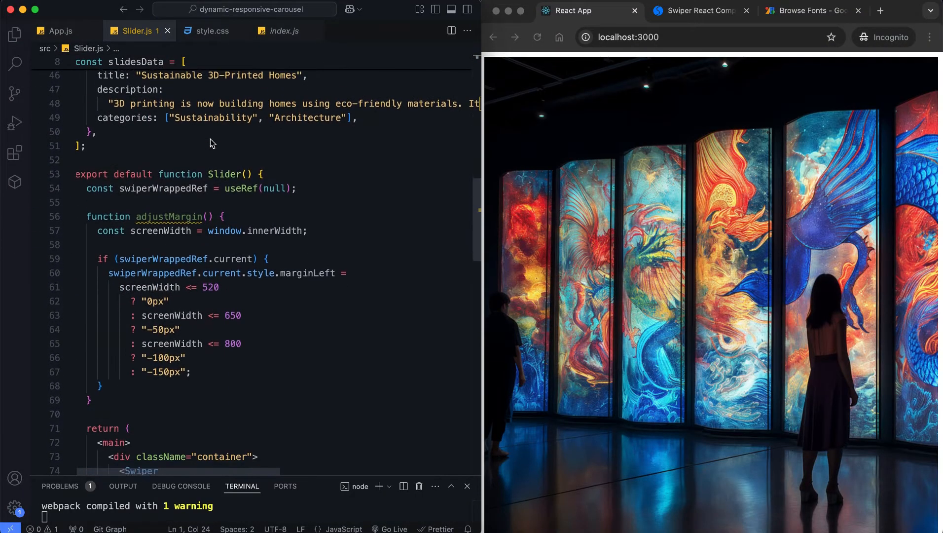
# Add a useEffect that adds a resize listener for adjustMargin and removes it on cleanup
pyautogui.write('useEffect(() => {')
pyautogui.write('adjustMargin();')
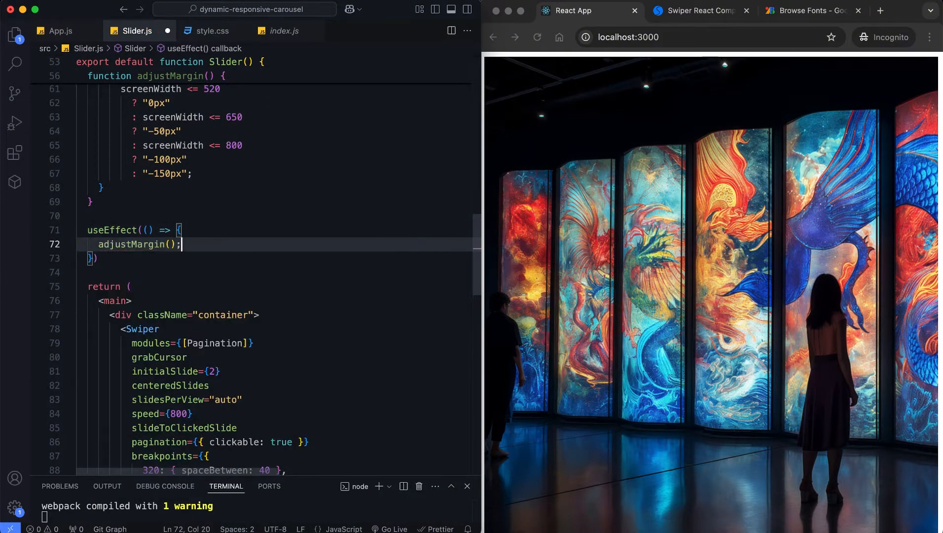
pyautogui.write('window.addEventListener("resize")')
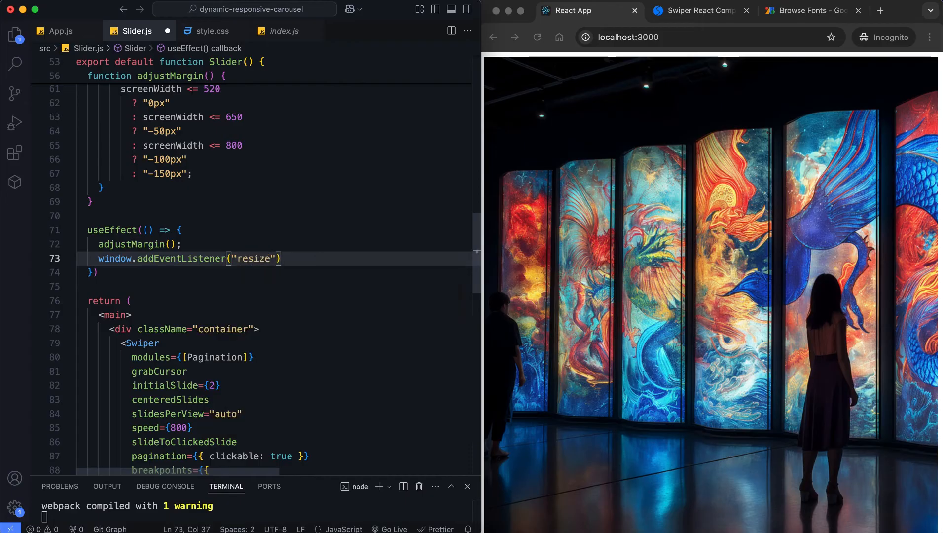
pyautogui.write(', adjustMargin);')
pyautogui.write('return () => window')
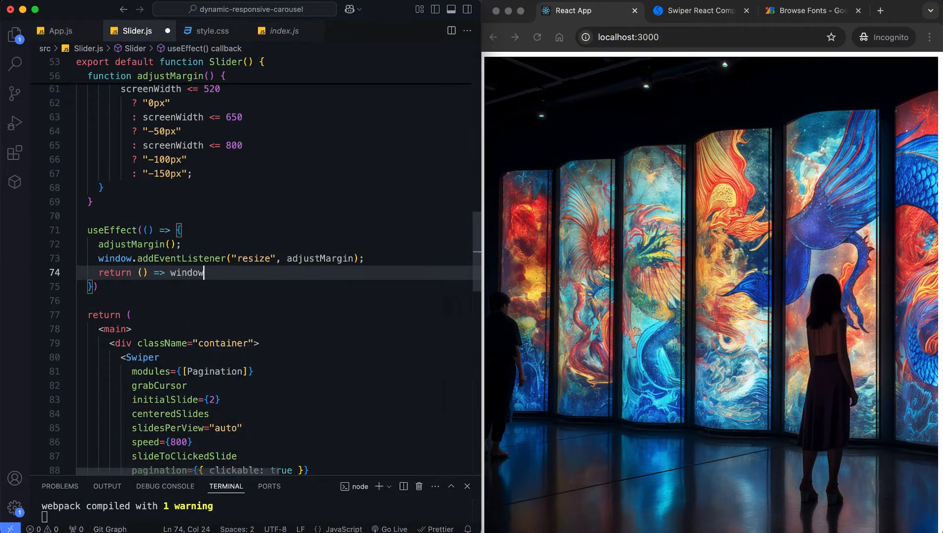
pyautogui.write('.removeEventListener("resize",')
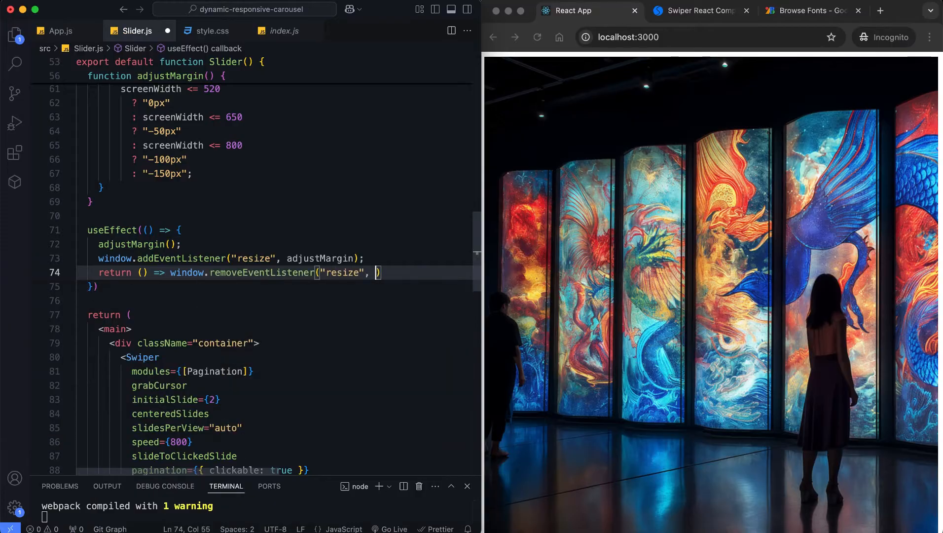
pyautogui.write('adjustMargin);')
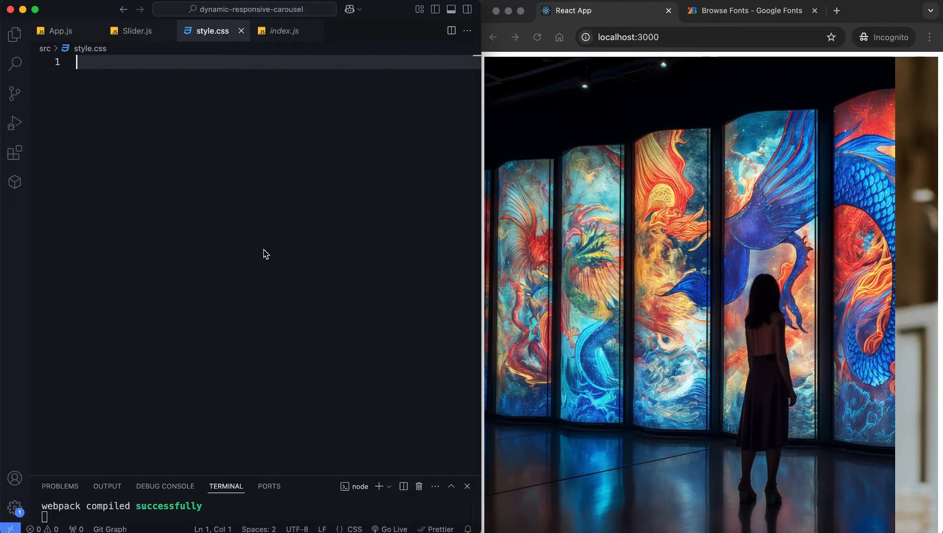
pyautogui.click(749, 10)
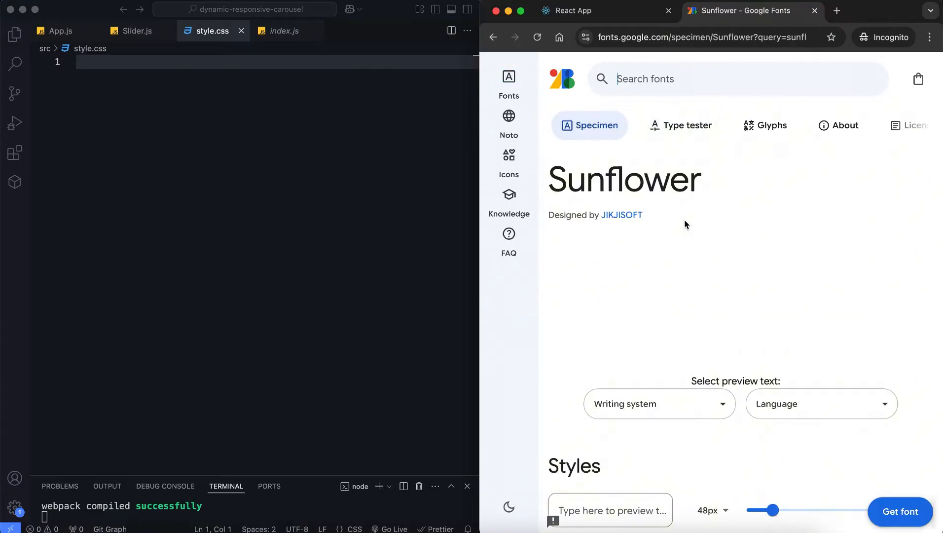
pyautogui.click(900, 511)
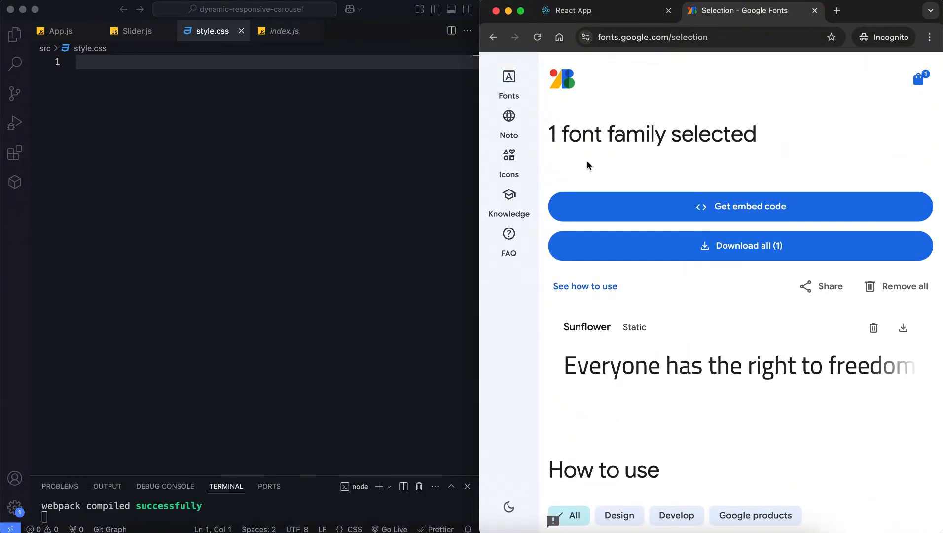
pyautogui.write('popp')
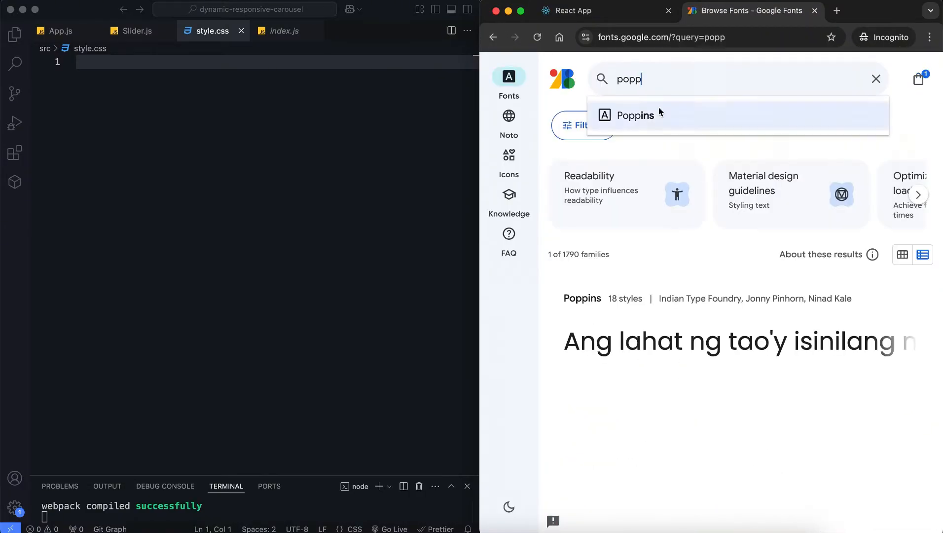
pyautogui.click(919, 78)
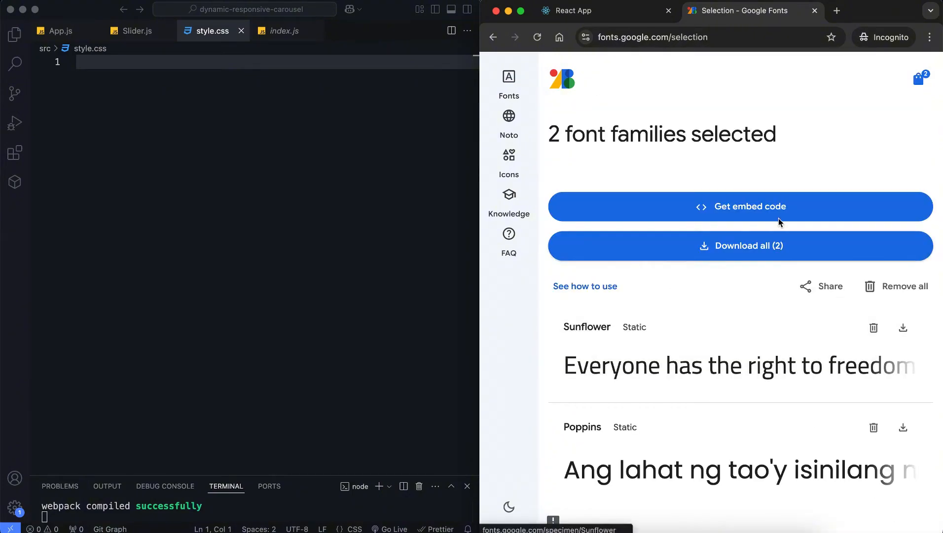
pyautogui.click(749, 206)
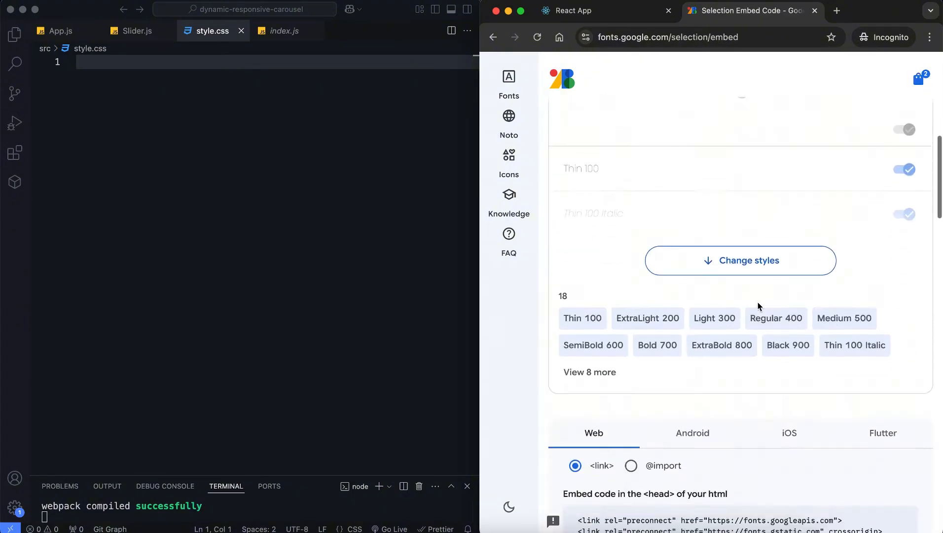
pyautogui.click(631, 148)
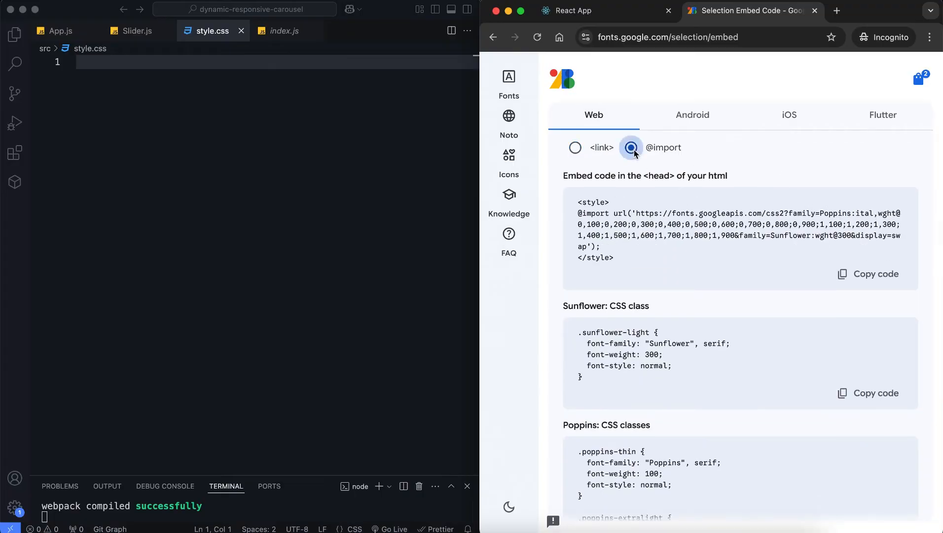
pyautogui.click(631, 148)
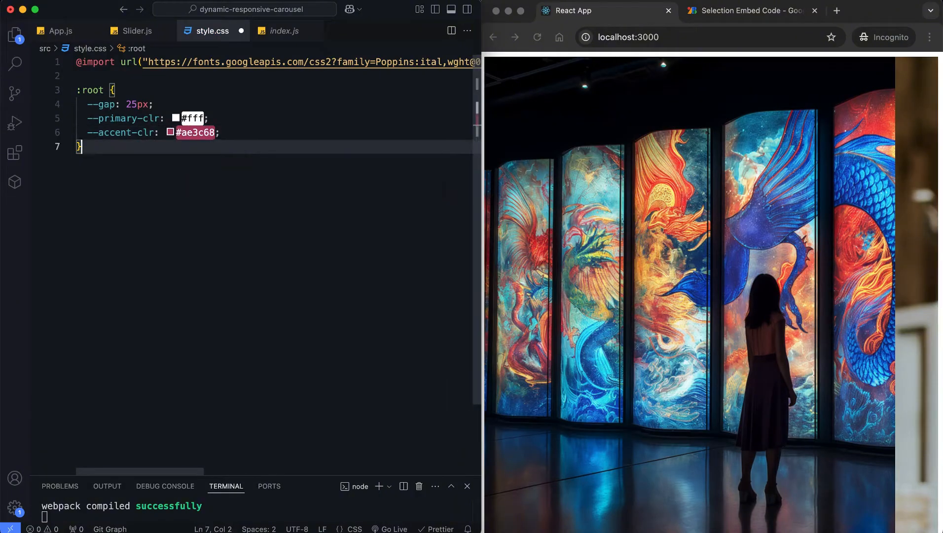
# Add a *, *::before, *::after reset with zero margin to style.css
pyautogui.write('*, *::before, *::after {')
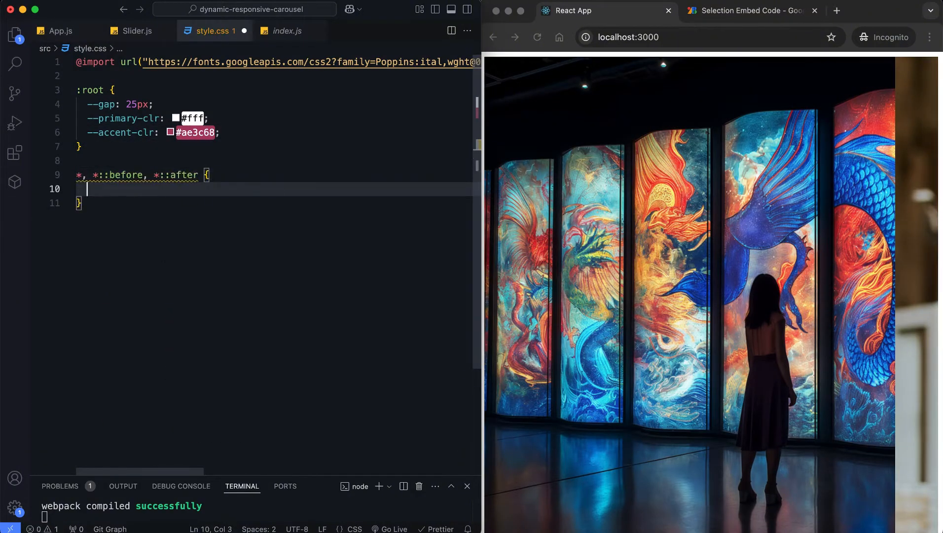
pyautogui.write('margin: 0;')
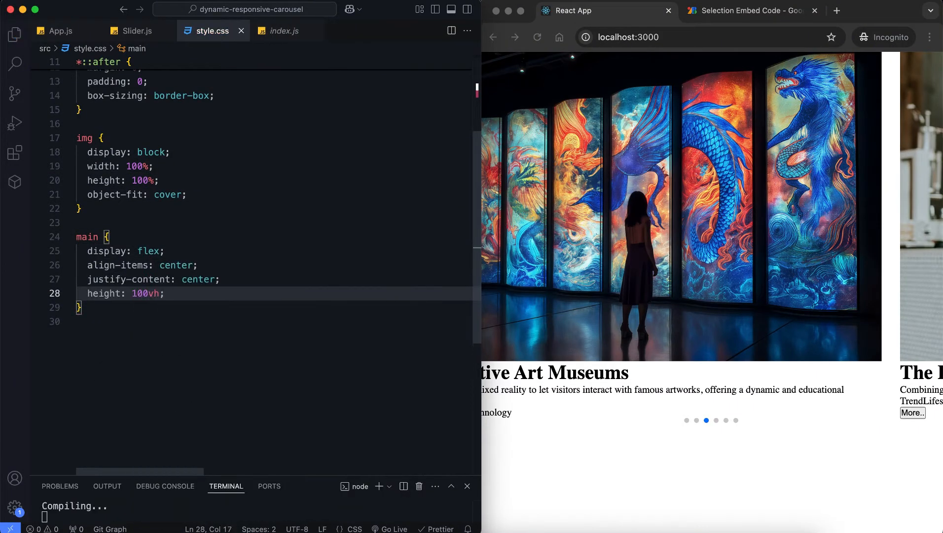
# Set the main rule's background to #03171d and check the font embed page
pyautogui.write('background: #03171d;')
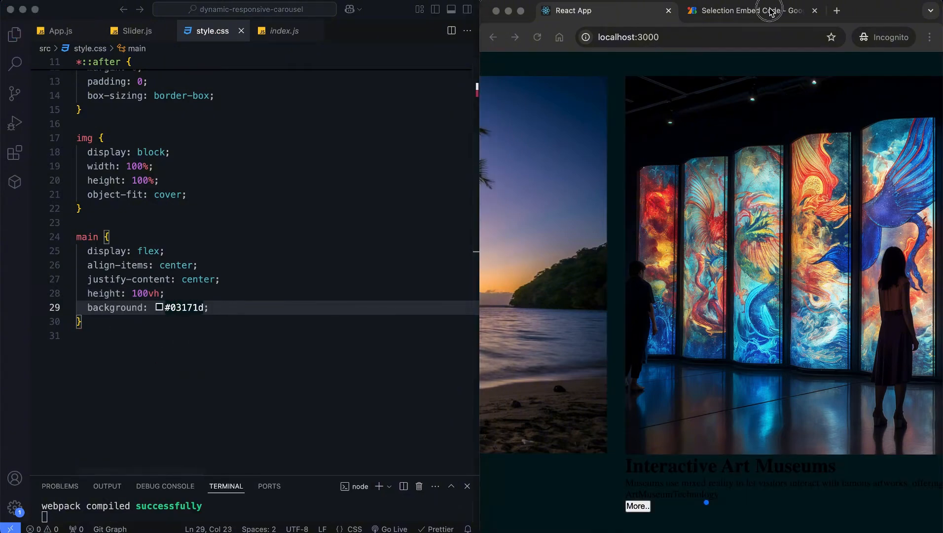
pyautogui.click(749, 11)
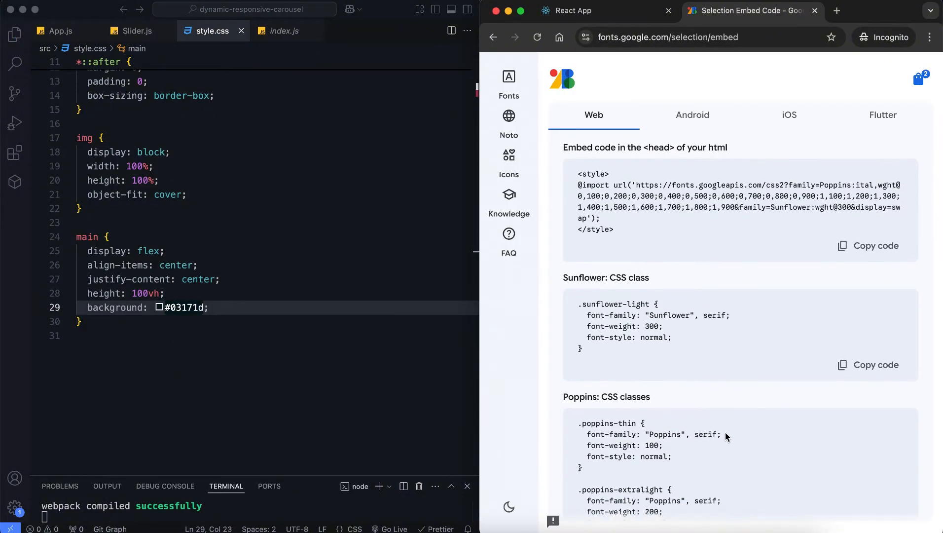
pyautogui.moveTo(219, 307)
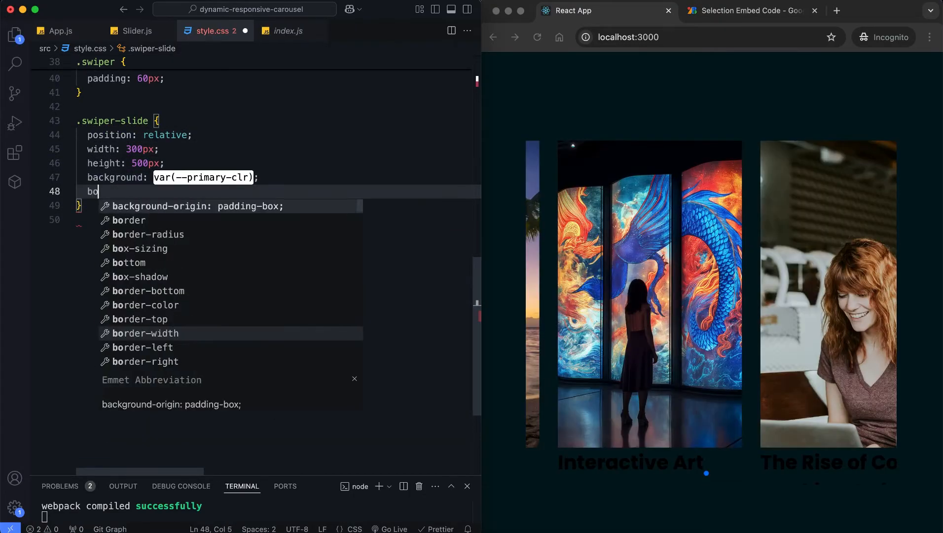
# Add slide box-shadow, a 1s width transition, a primary-colour active border, and slide image rules
pyautogui.write('box-shadow: 1px 22px 44px rgba(0, 0, 0, 0.2);')
pyautogui.write('width: 600px;')
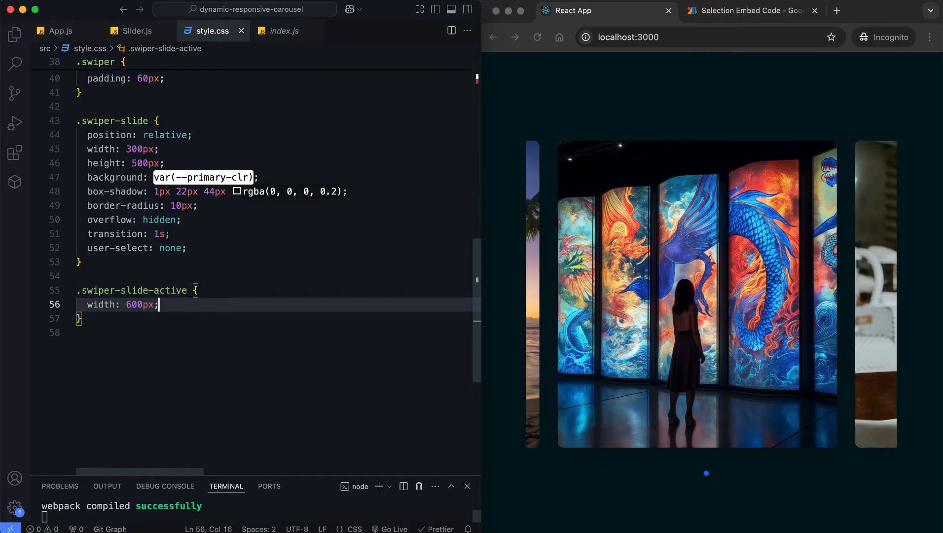
pyautogui.write('transition: width 1s ease-in-out;')
pyautogui.write('border: 3px ;')
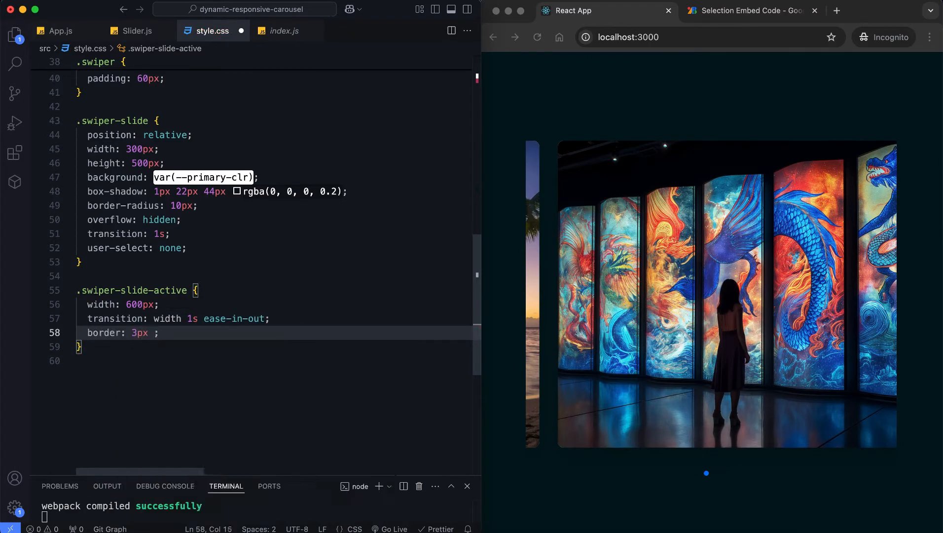
pyautogui.write('solid var(--primary-clr)')
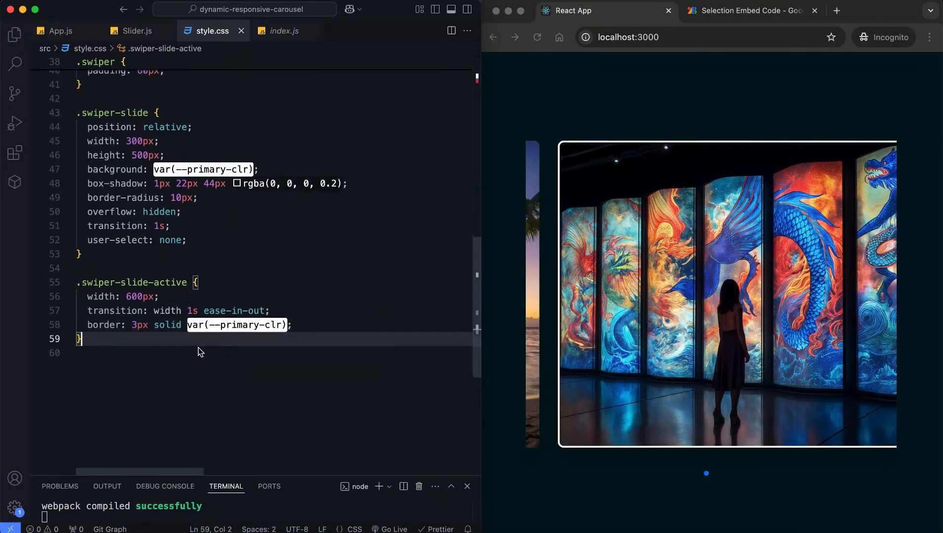
pyautogui.write('.swiper-slide img {')
pyautogui.write('.swiper-slide-active img {')
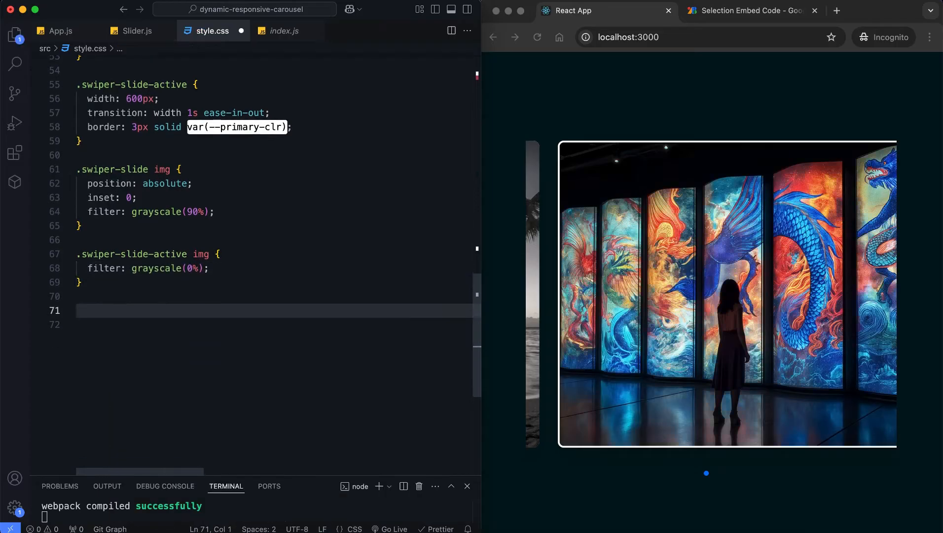
pyautogui.write('/** Title */')
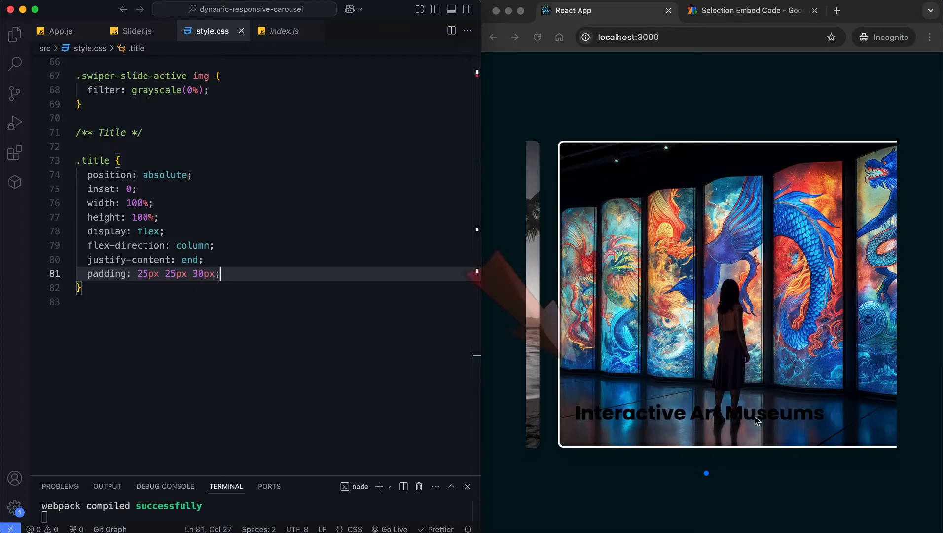
# Style the .title h1 heading in 2rem Sunflower serif at font-weight 700, checking the Google Fonts embed
pyautogui.press('Enter')
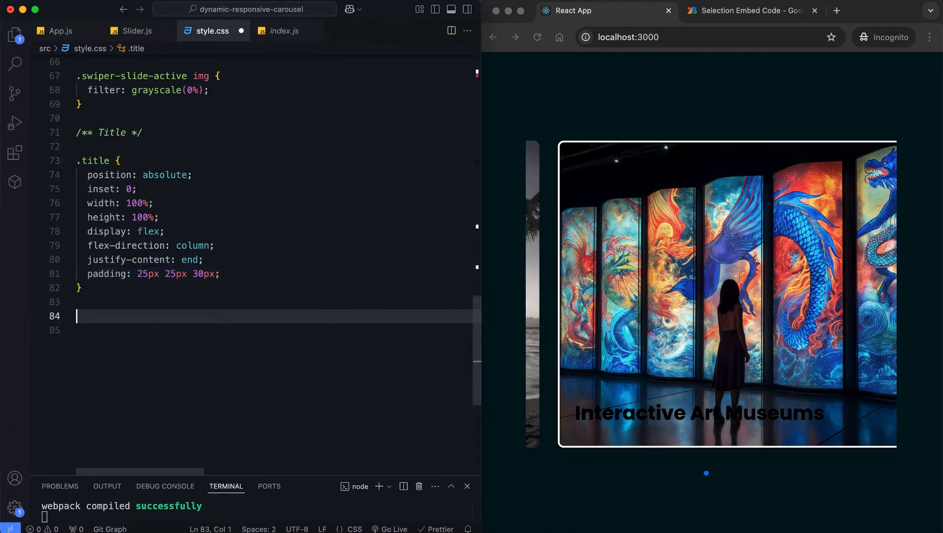
pyautogui.write('.title h1 {')
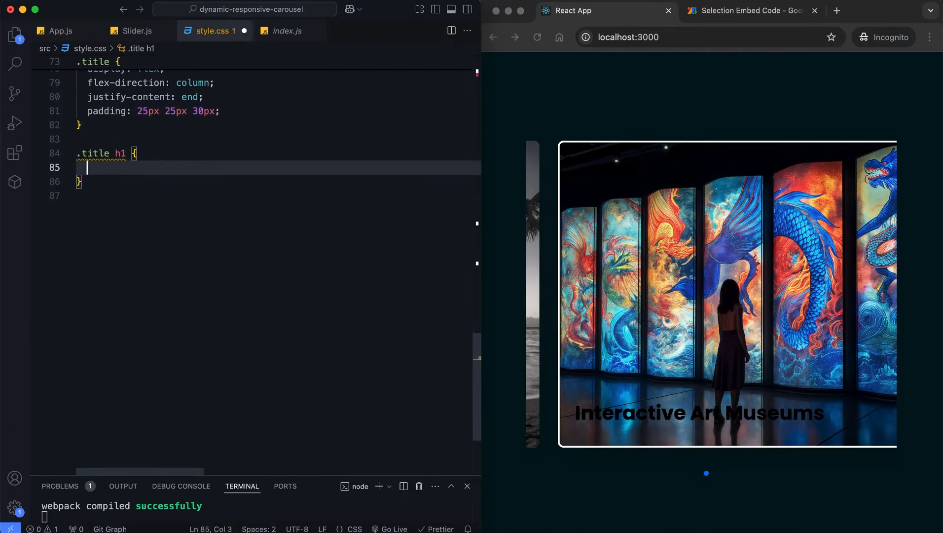
pyautogui.click(749, 10)
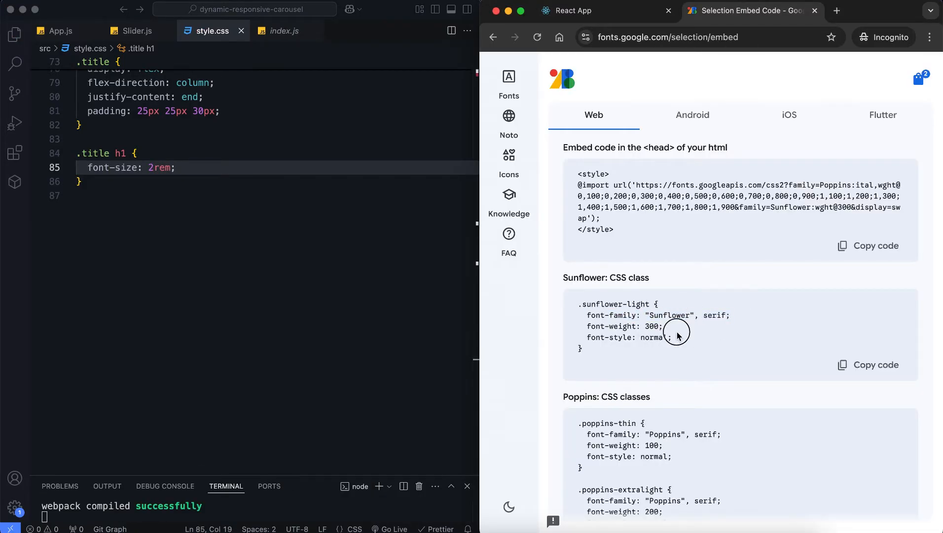
pyautogui.click(602, 11)
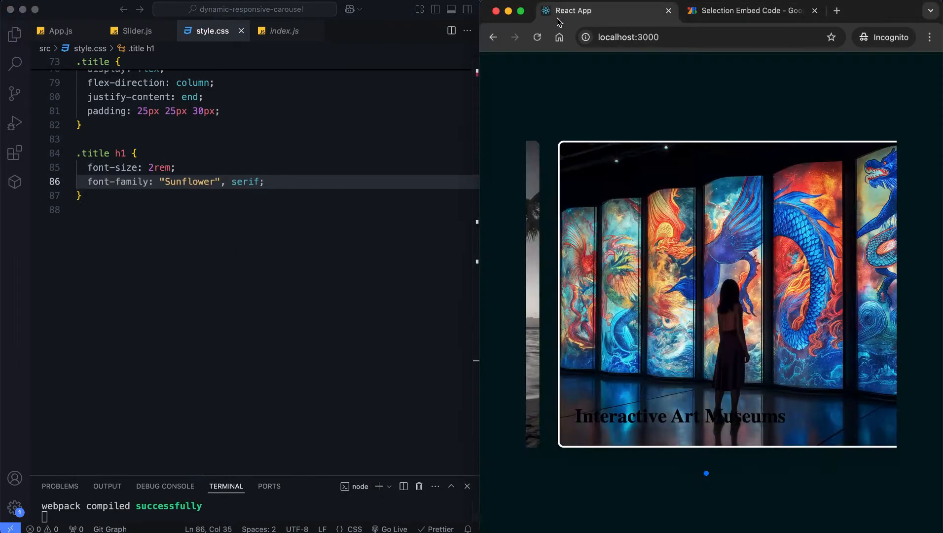
pyautogui.write('font-weight: 700;')
pyautogui.write('background-image: ')
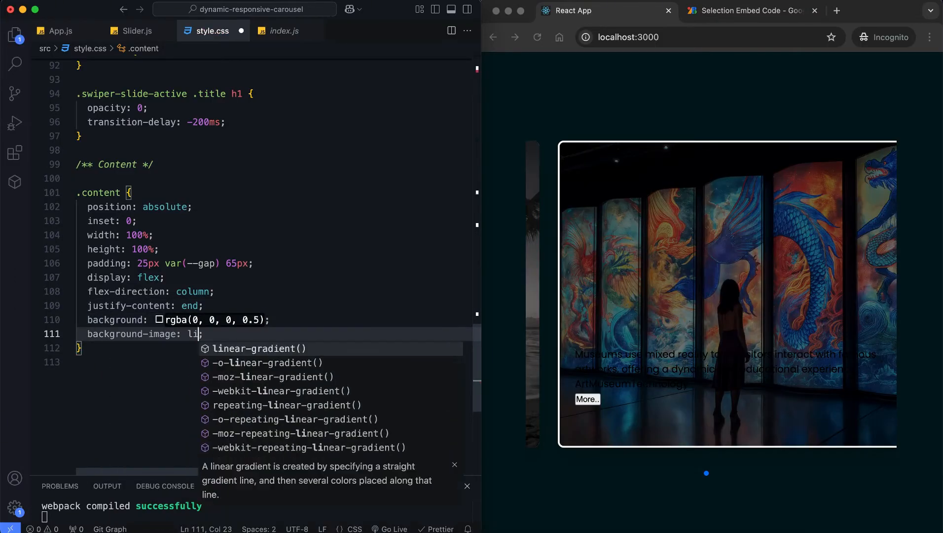
# Give .content a dark linear-gradient and fade it in on the active slide over 0.8s after 0.5s
pyautogui.write('linear-gradient(')
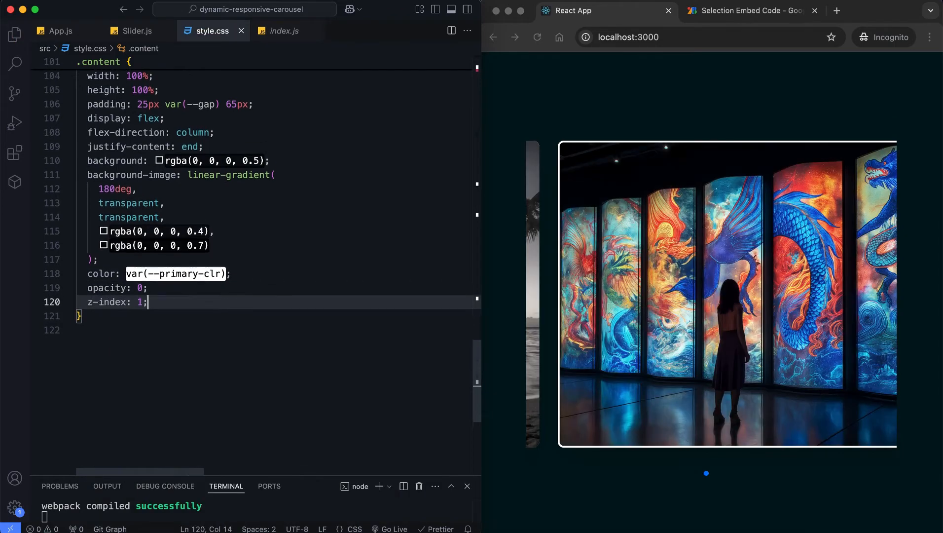
pyautogui.write('.swiper-slide-active .content {')
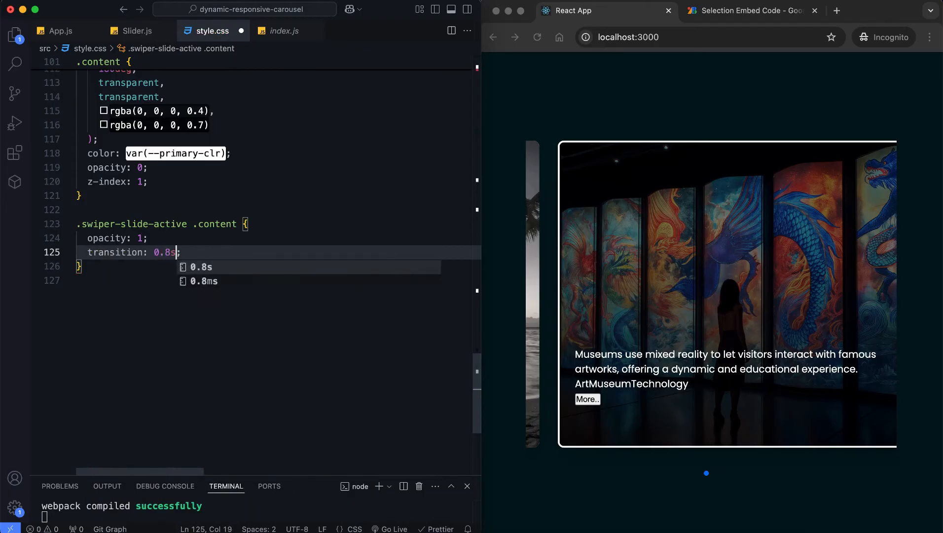
pyautogui.write('transition-delay: 0.5s;')
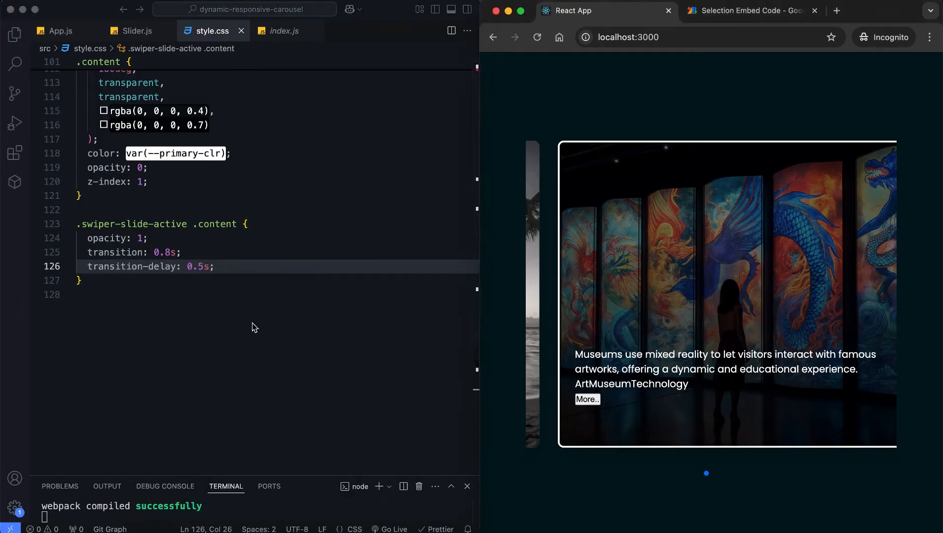
pyautogui.write('/** Text Box*/')
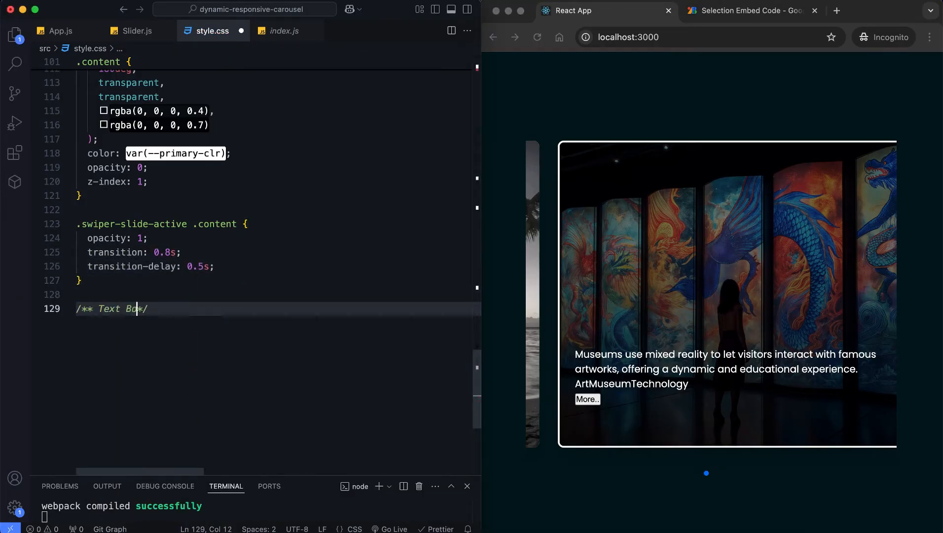
# Give .text-box a 4px solid accent left border and padding, revealing it on the active slide after 1s
pyautogui.write('.text-box {')
pyautogui.write('background-color: orange;')
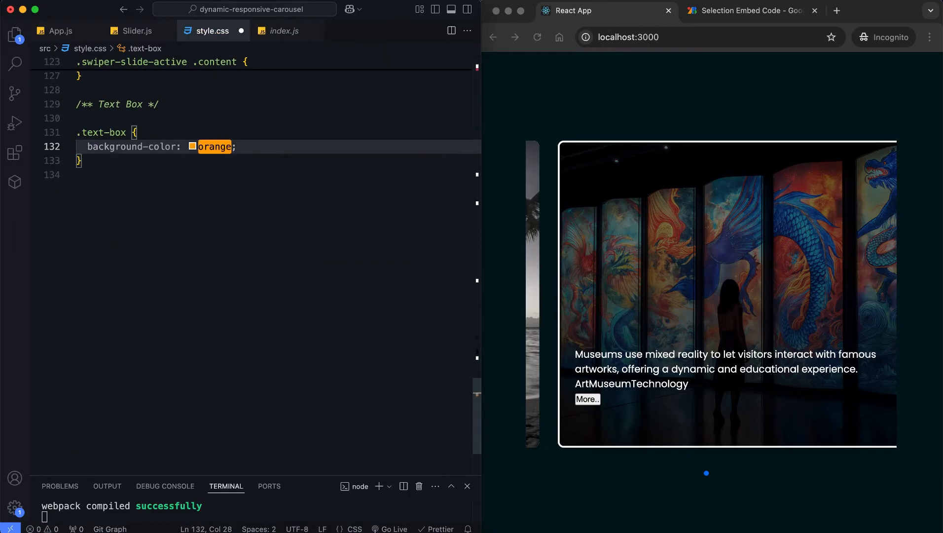
pyautogui.write('border-left: 4px s;')
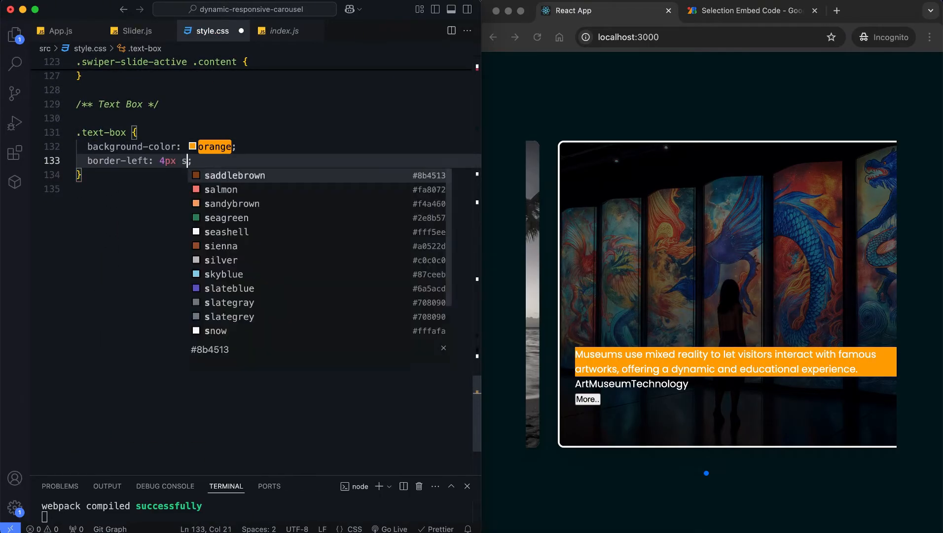
pyautogui.write('solid var(--accent-clr);')
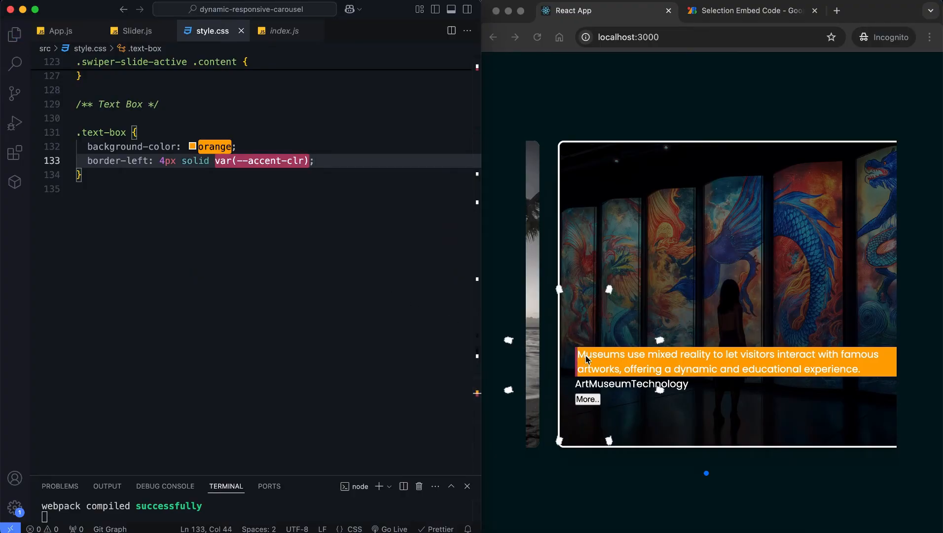
pyautogui.write('padding-left: 10px;')
pyautogui.write('opacity: 0;')
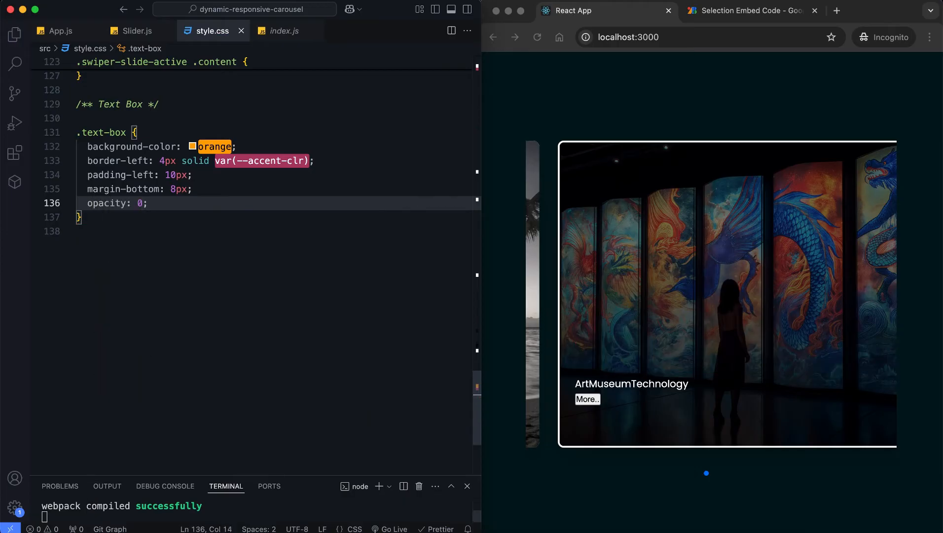
pyautogui.write('.swiper-slide-active .text-box {')
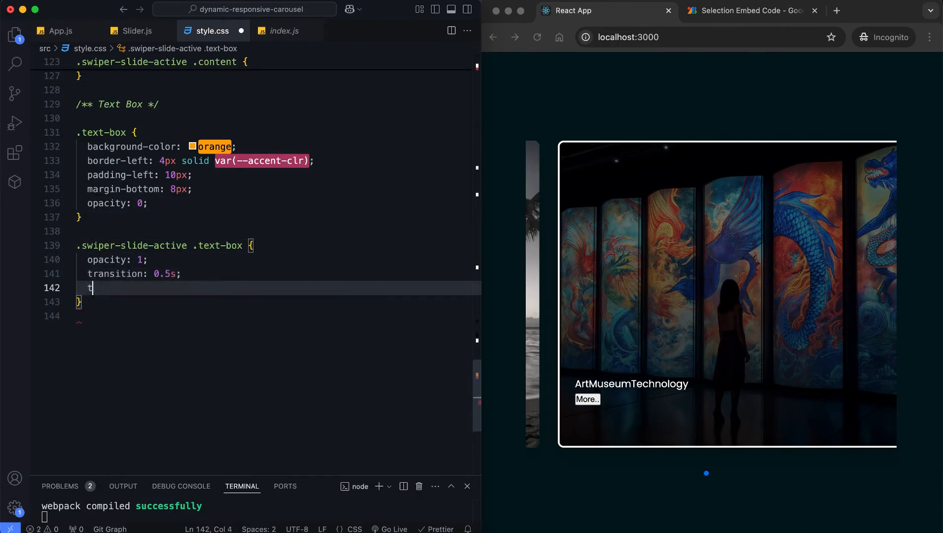
pyautogui.write('ransition-delay: 1s;')
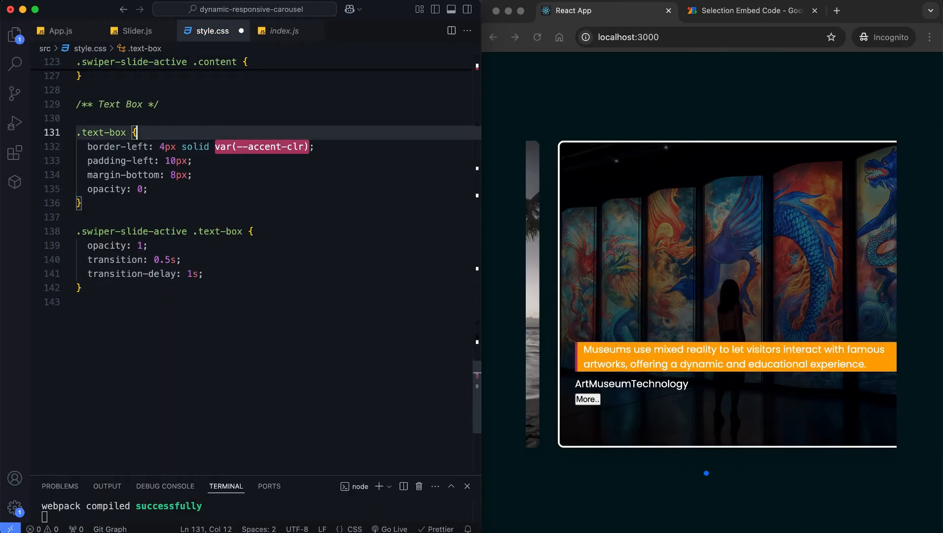
# Push .text-box paragraphs down by translateY(100%) and slide them back up on the active slide
pyautogui.write('.')
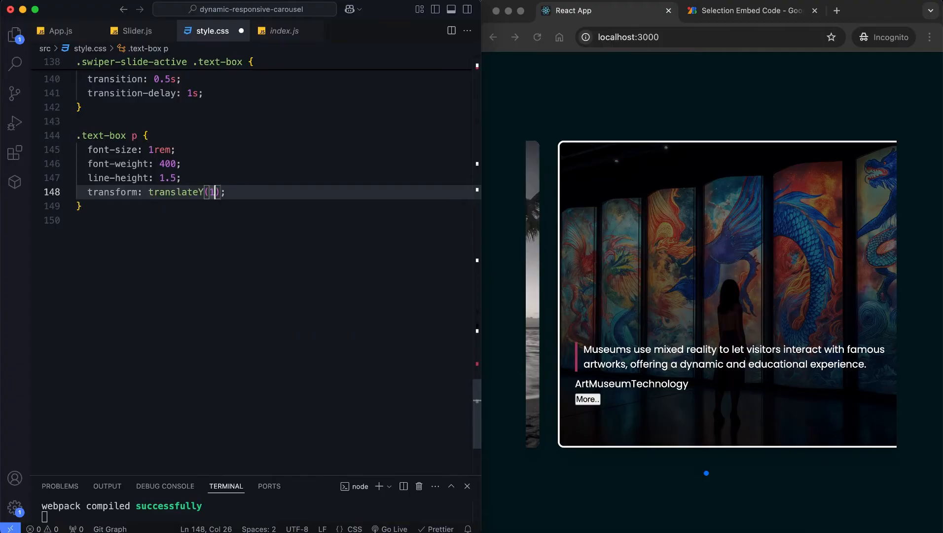
pyautogui.write('00%);')
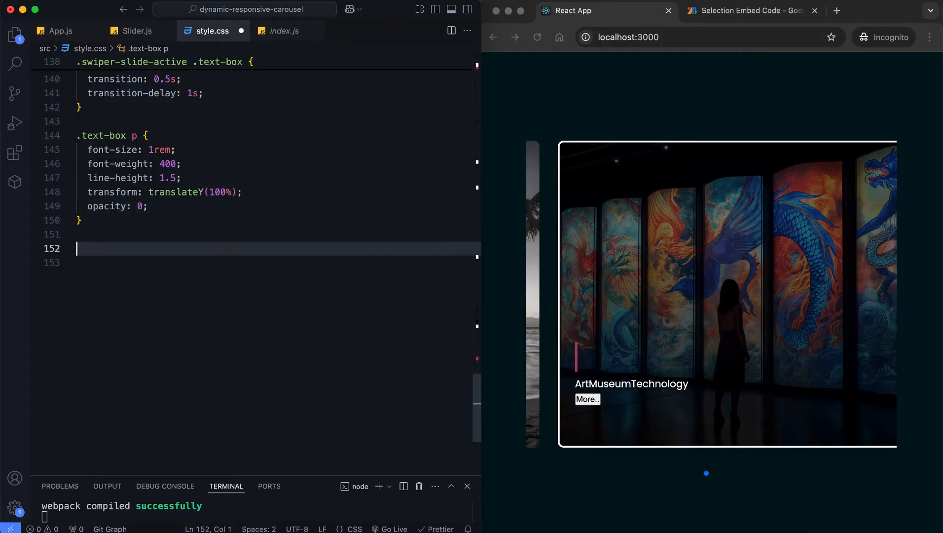
pyautogui.write('.swiper-slide-active .text-box p {')
pyautogui.click(278, 262)
pyautogui.write('transform: translateY(0);')
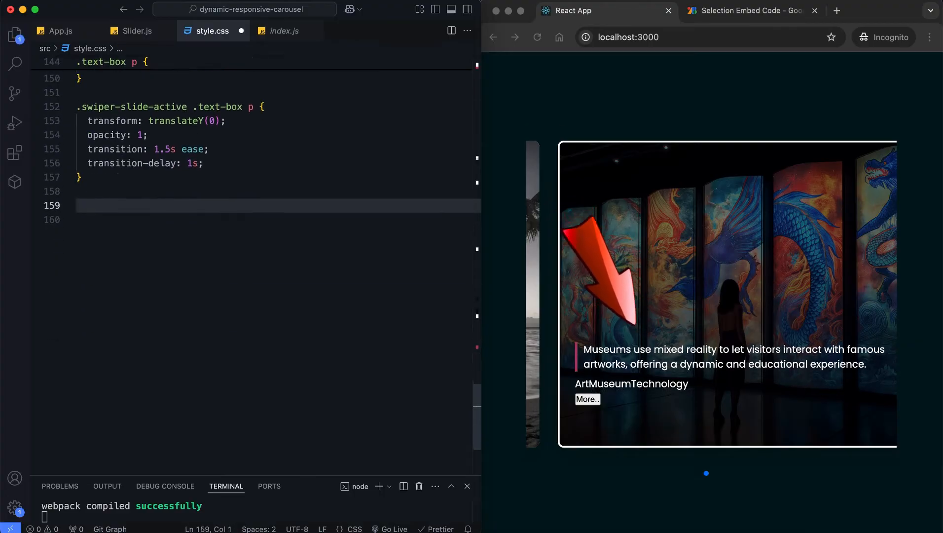
pyautogui.write('/** Footer */')
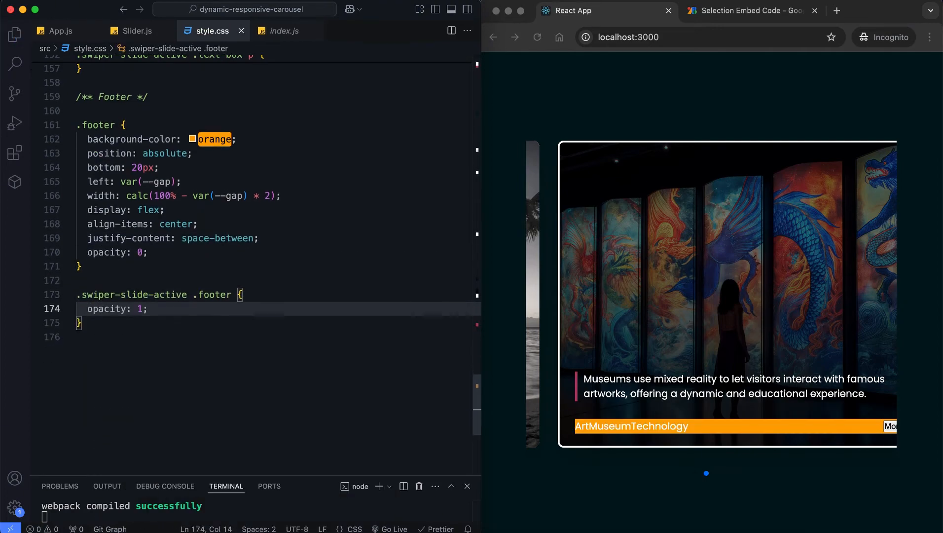
# Style .category span as translucent bordered pills with staggered delays of var(--i) * 0.4s
pyautogui.write('/** */')
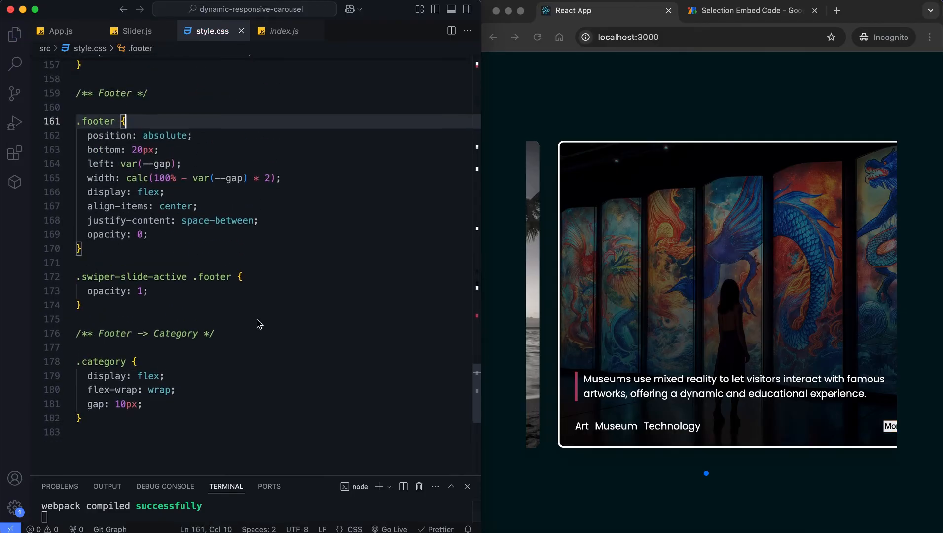
pyautogui.write('.category span {')
pyautogui.write('padding: 5px 15px;')
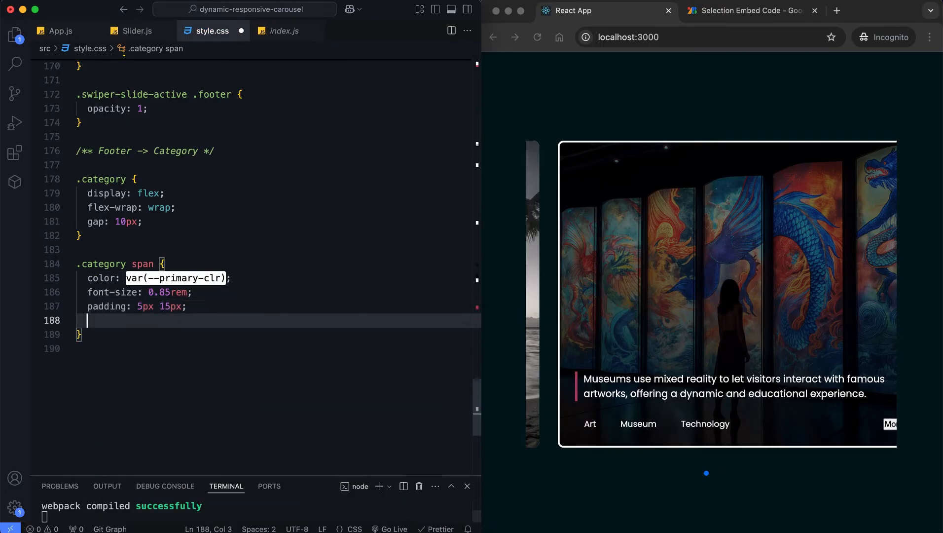
pyautogui.write('border: 1px solid rgba(255, 255, 255, 0.5);')
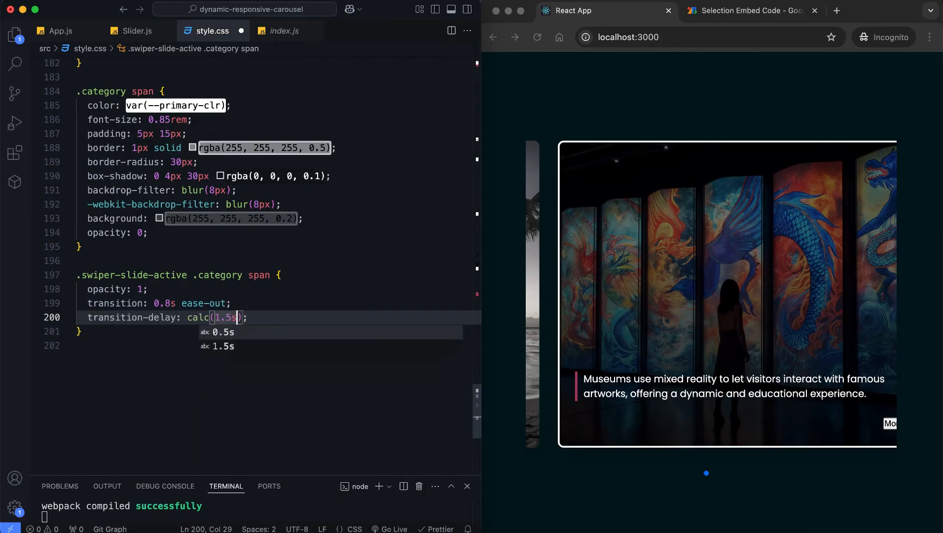
pyautogui.write('+ var(--i) * 0.4s')
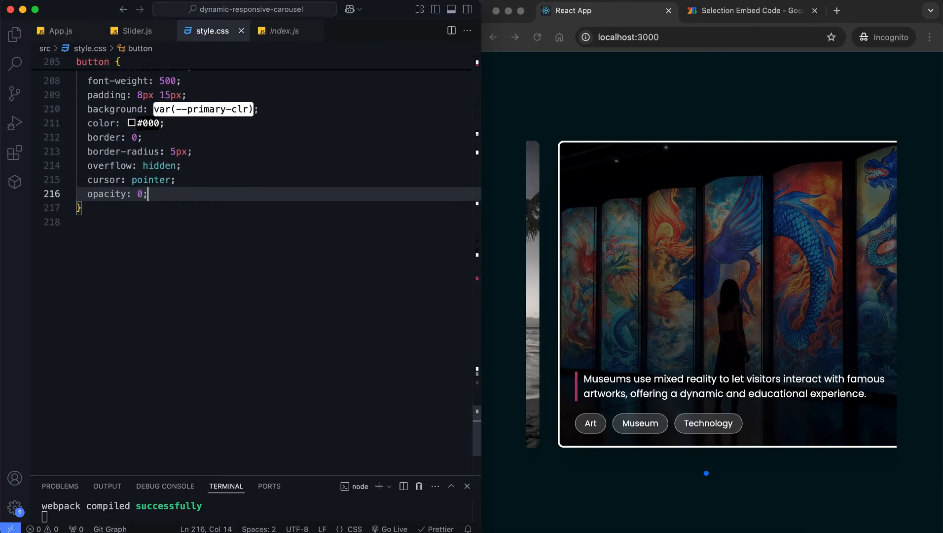
# Add a centred button::before circle that expands on hover and recolours the button label
pyautogui.write('op: 50%;')
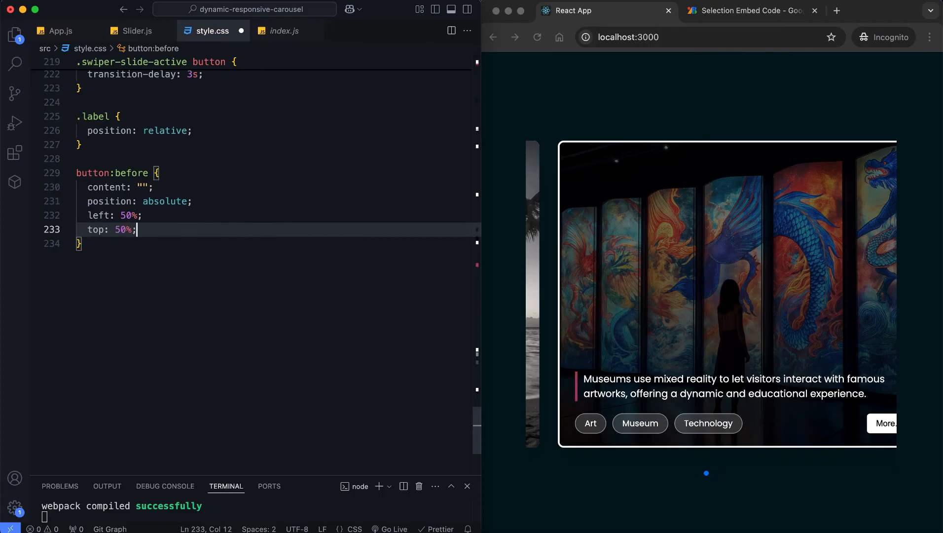
pyautogui.write('transform: translate(-50%, -50%);')
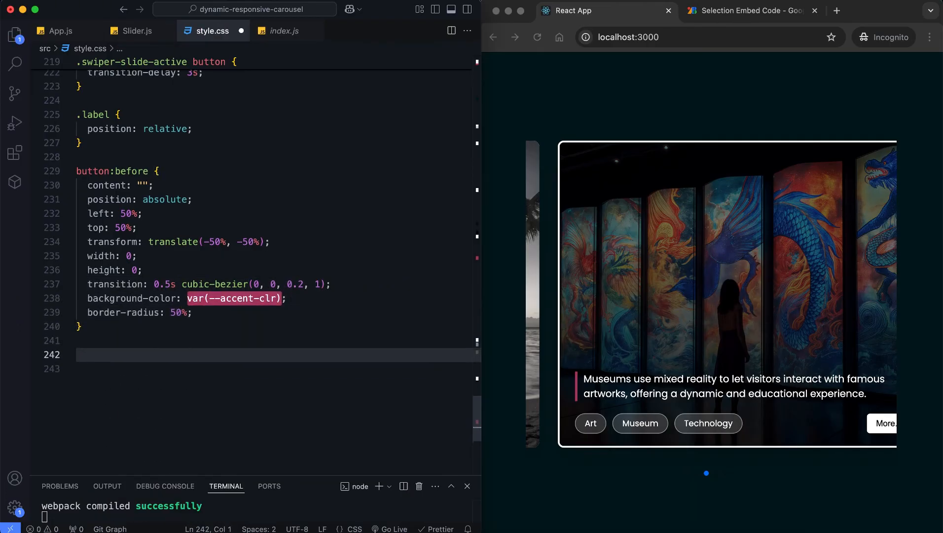
pyautogui.write('button:hover::before {')
pyautogui.write('height: 200px;')
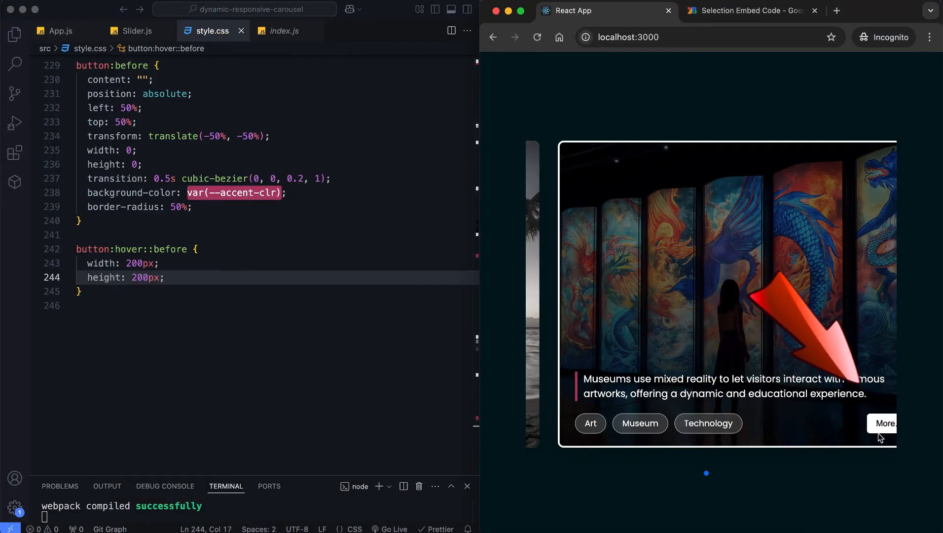
pyautogui.write('button:hover .label {')
pyautogui.write('color: var(--primary-clr);')
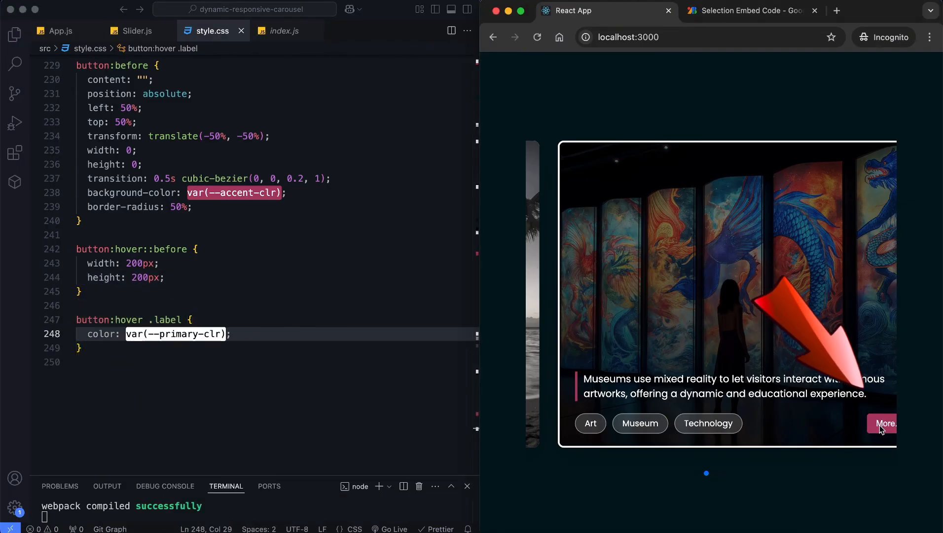
# Make pagination bullets 50% round, with the active bullet a wide accent pill transitioning 0.8s ease-in-out
pyautogui.write('//')
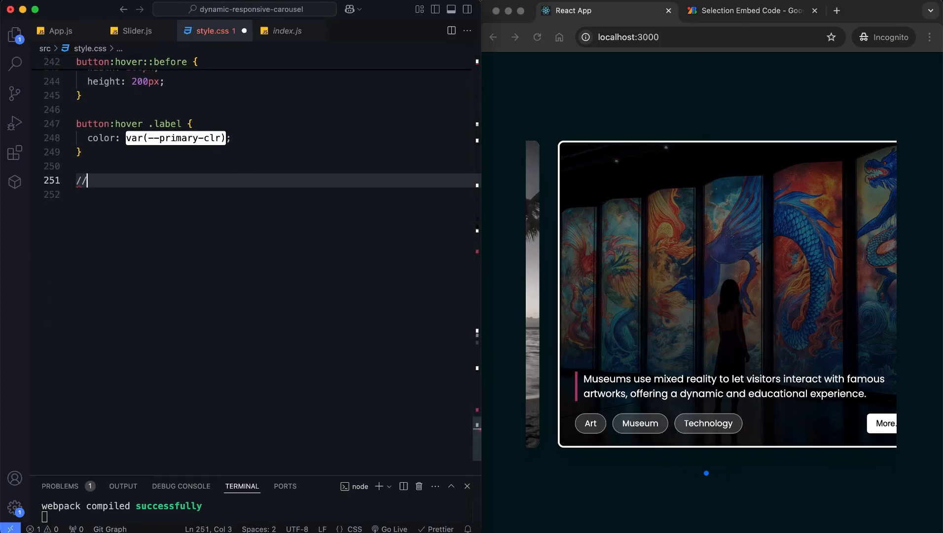
pyautogui.write('/** Pagination */')
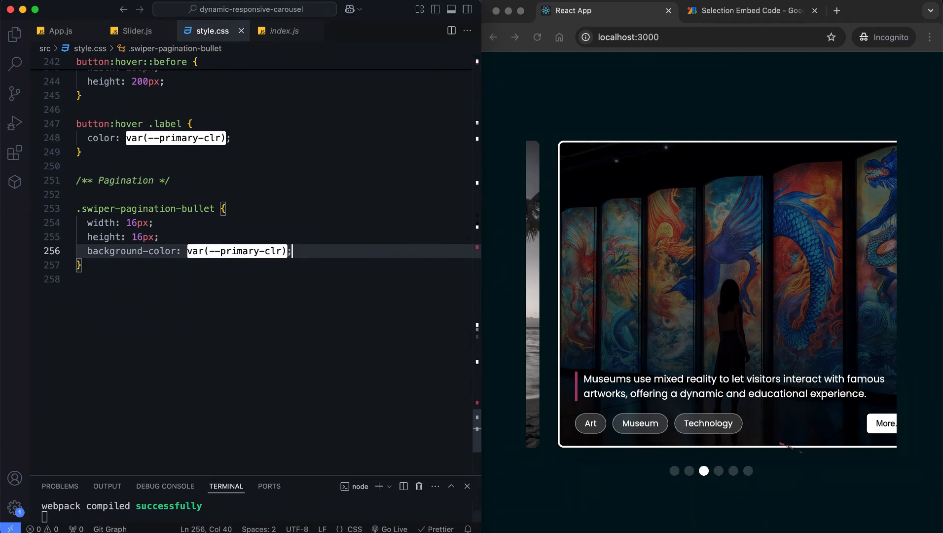
pyautogui.write('border-radius: 50%;')
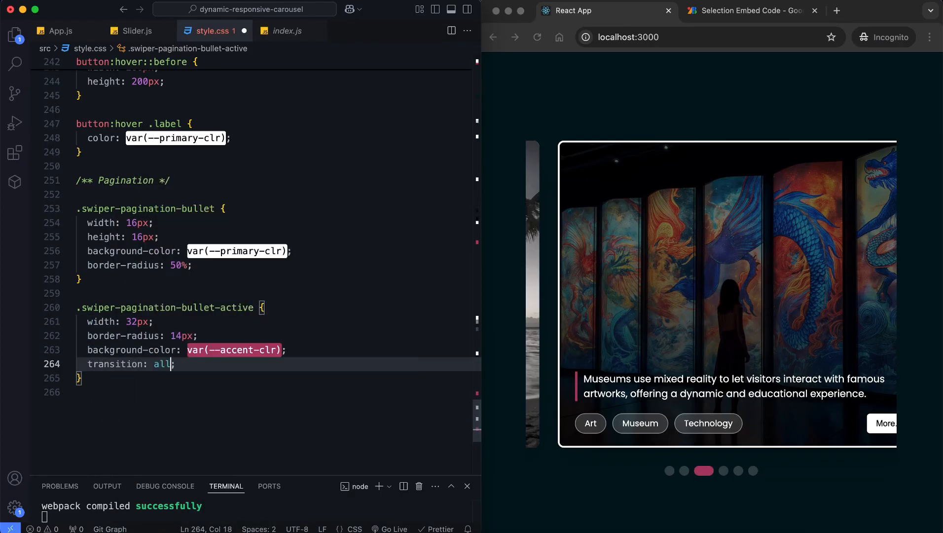
pyautogui.write('0.8s ease-in-out')
pyautogui.write('width: 500px;')
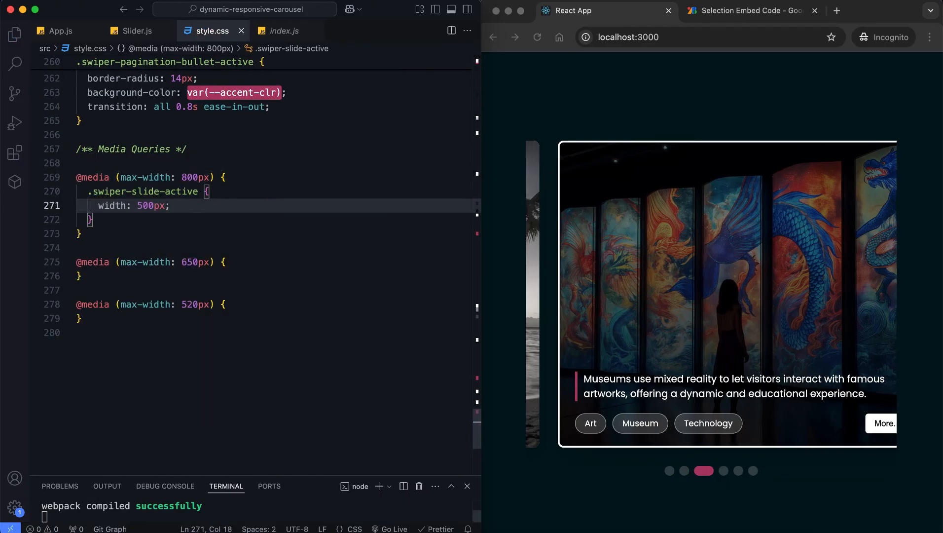
# Add media queries shrinking the active slide, text line-height 1.3, and tag/button padding, then view the co-working cafes slide
pyautogui.write('.swiper-slide-active {')
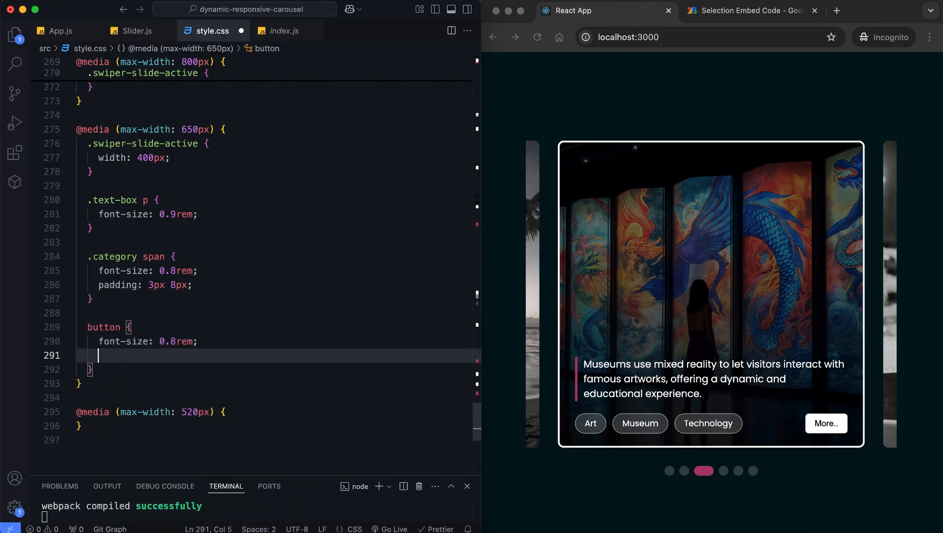
pyautogui.write('padding: 7px 14px;')
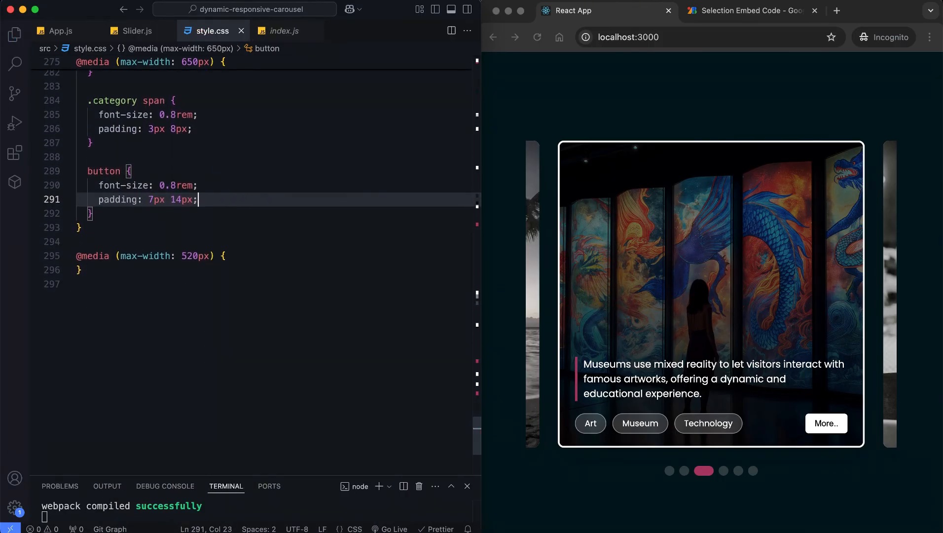
pyautogui.write('.swiper-slide-active {')
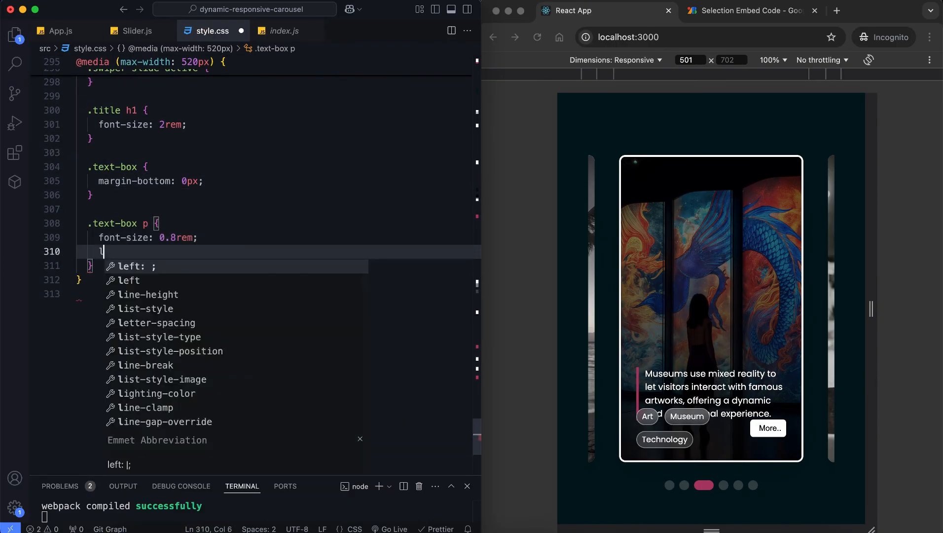
pyautogui.write('ine-height: 1.3;')
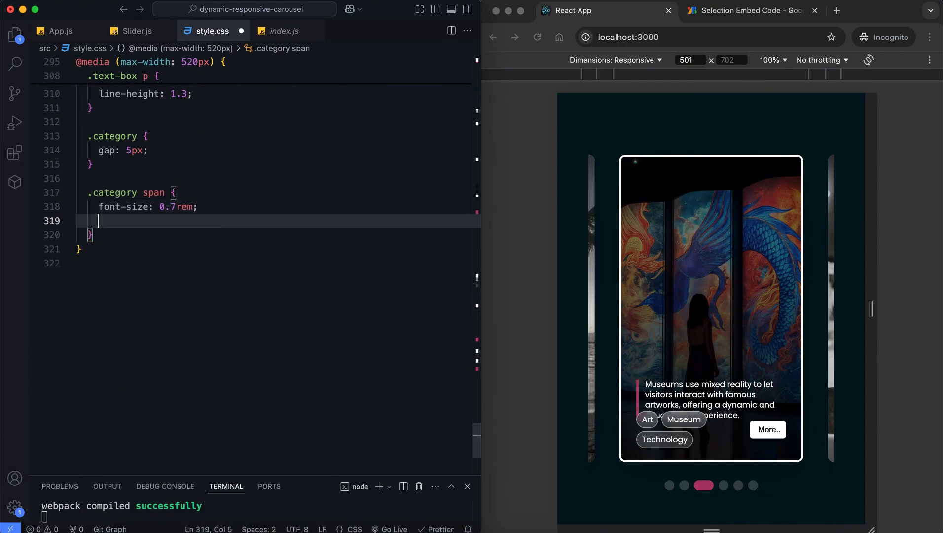
pyautogui.write('padding: 2px 5px;')
pyautogui.write('padding: 5px 12px;')
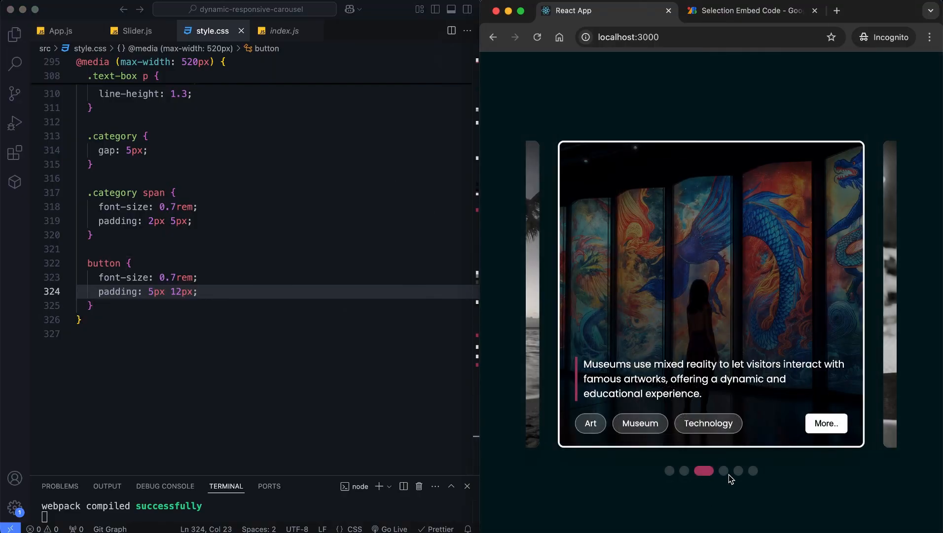
pyautogui.click(718, 471)
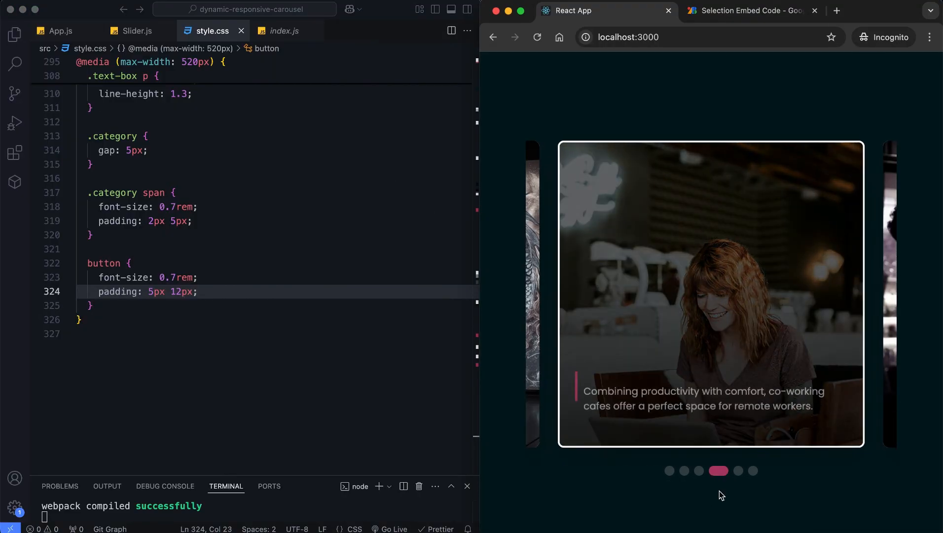